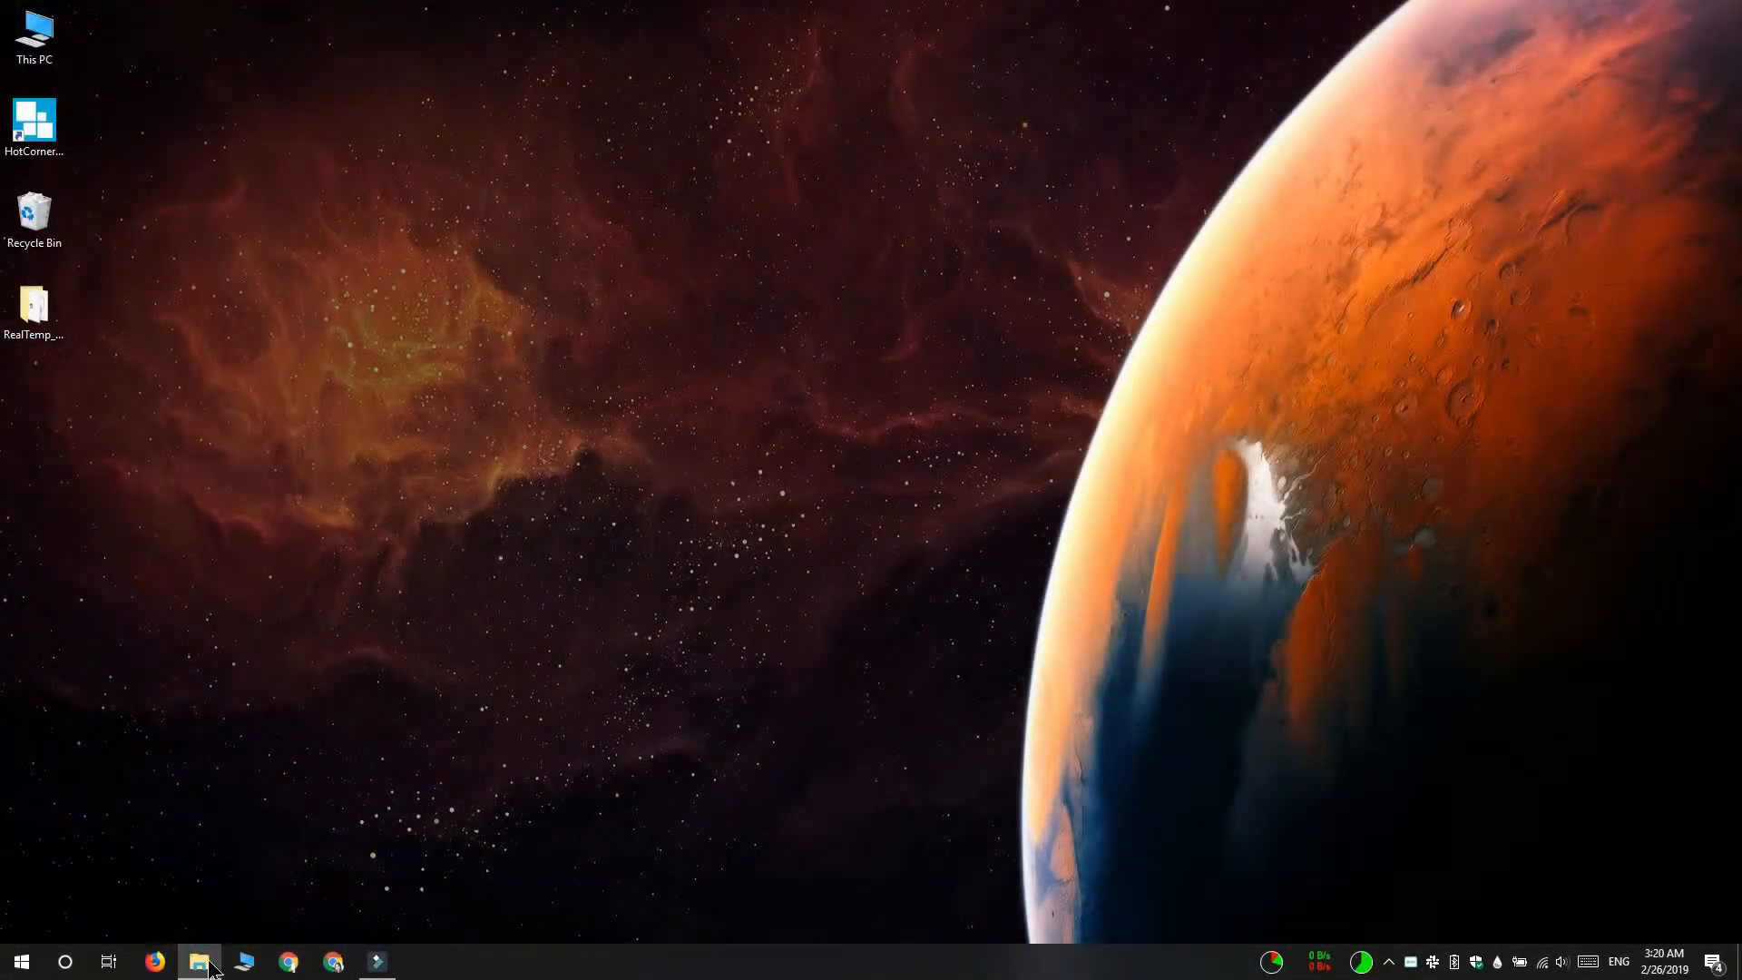
- Check File Explorer's current jump list, then enter regedit in the Run dialog
right_click(199, 962)
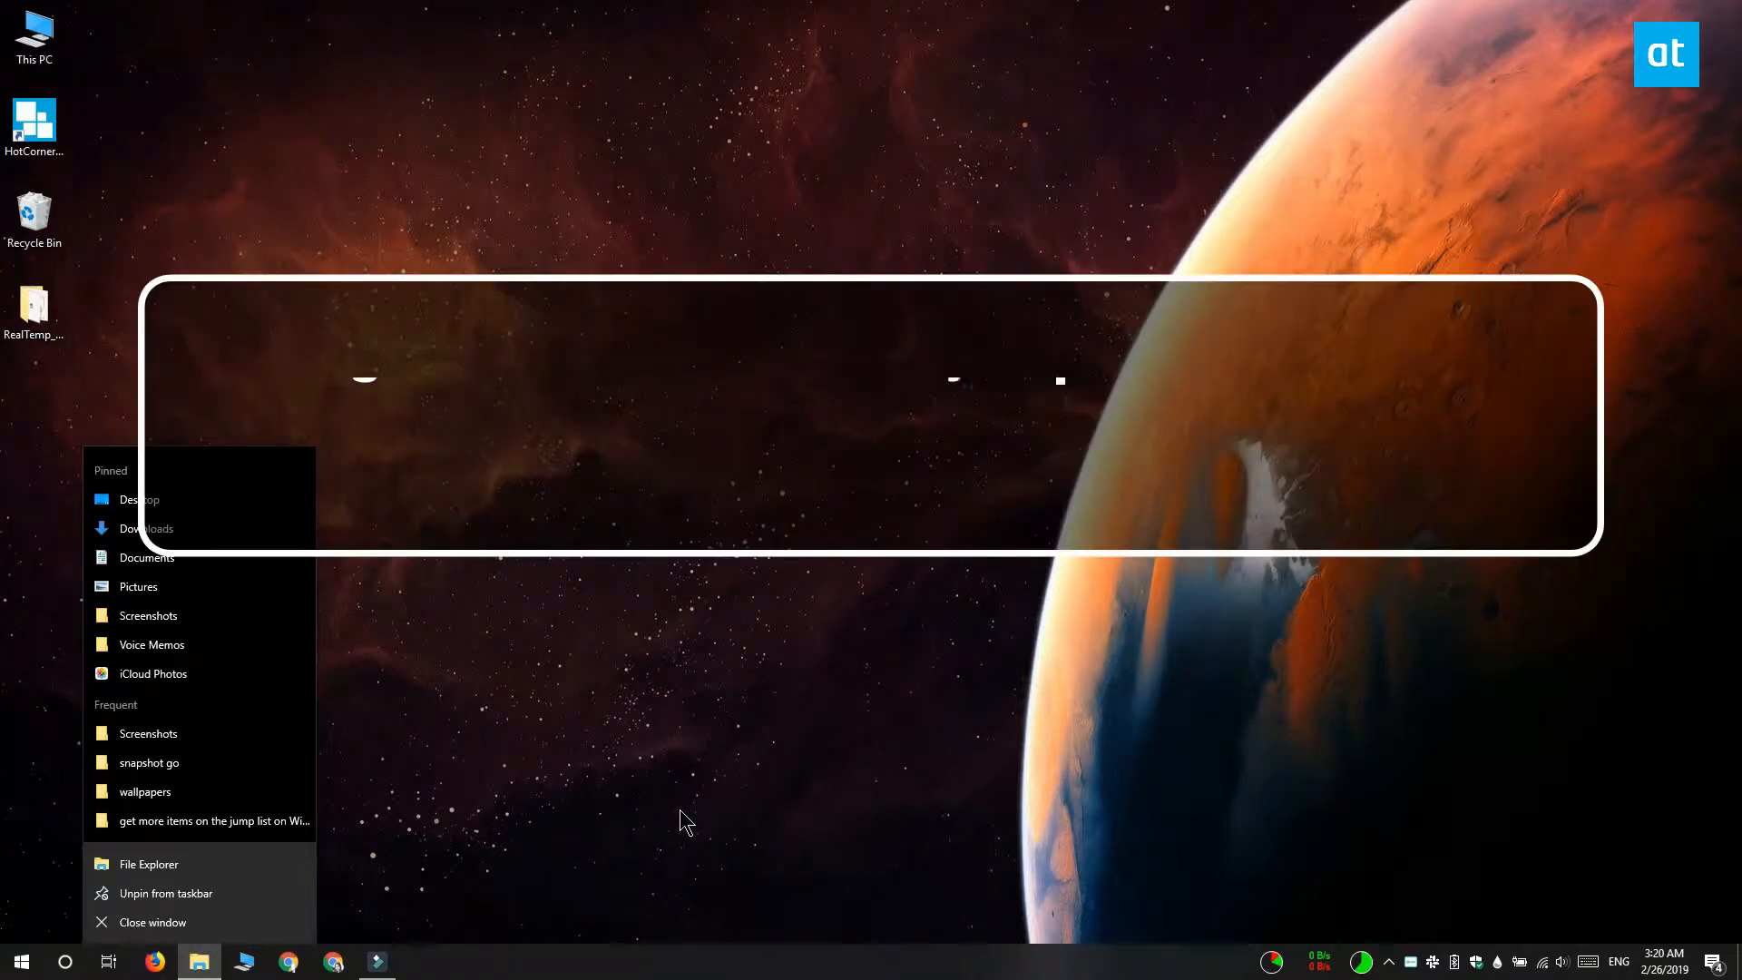
mouse_move(200, 821)
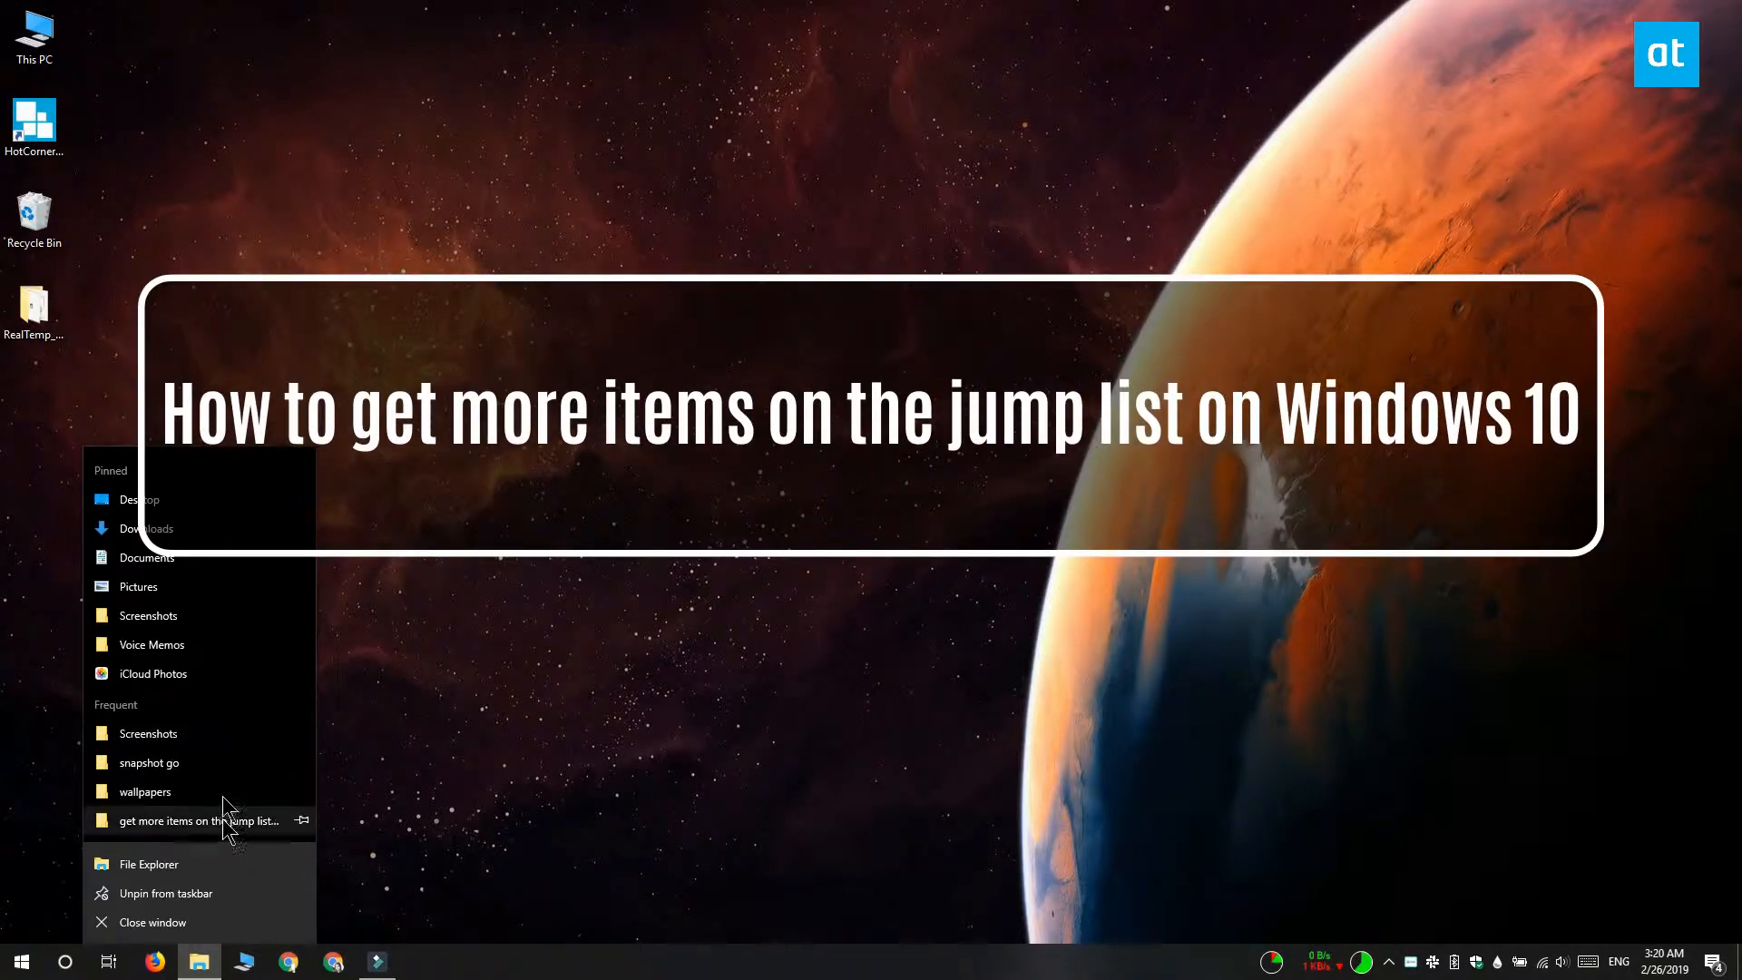
mouse_move(197, 644)
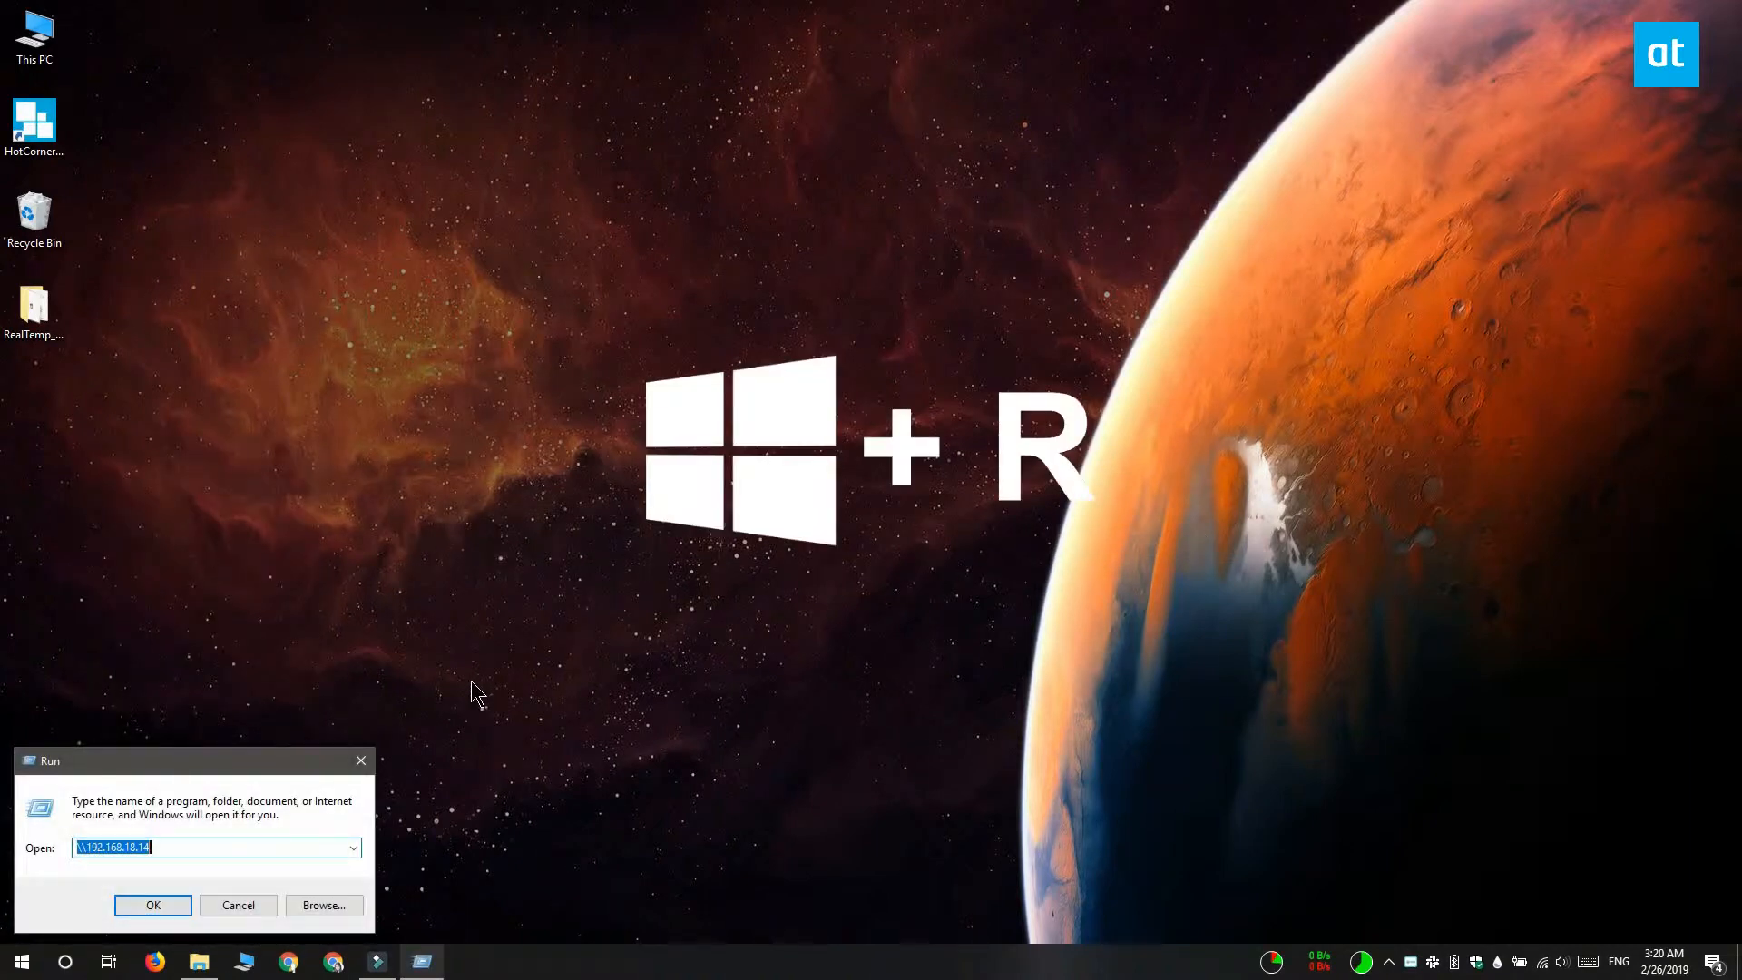
text(regedit)
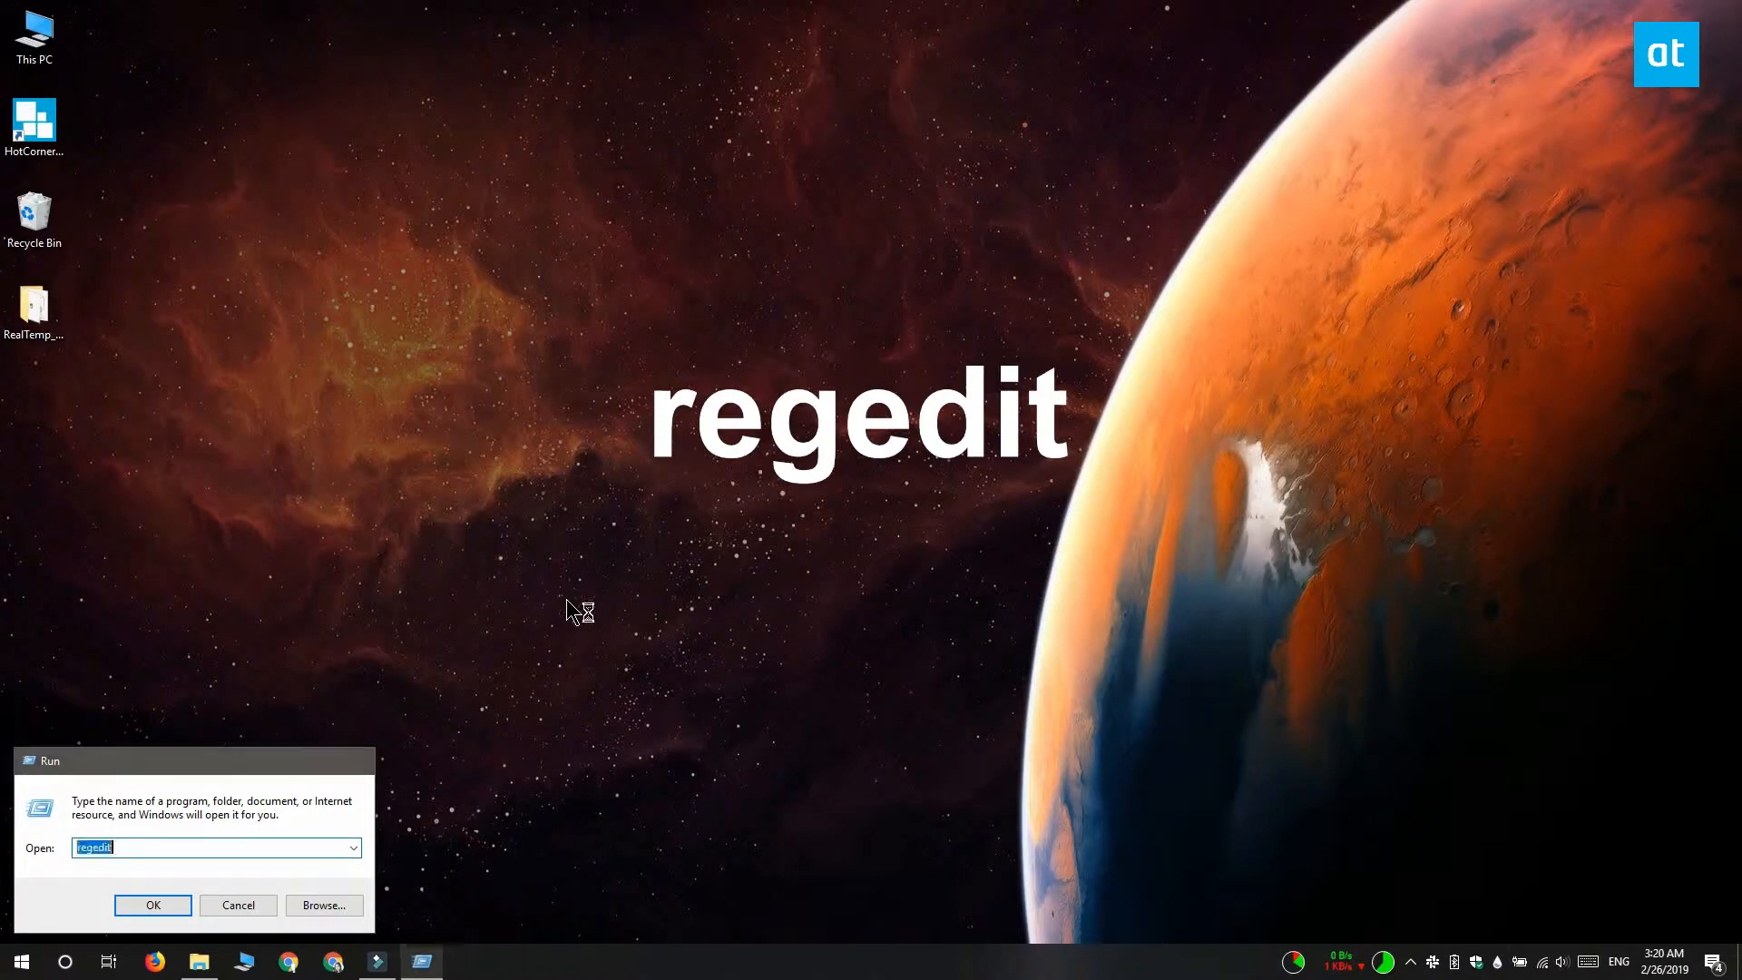
- Launch Registry Editor and select the Explorer\Advanced key under HKEY_LOCAL_MACHINE
click(153, 904)
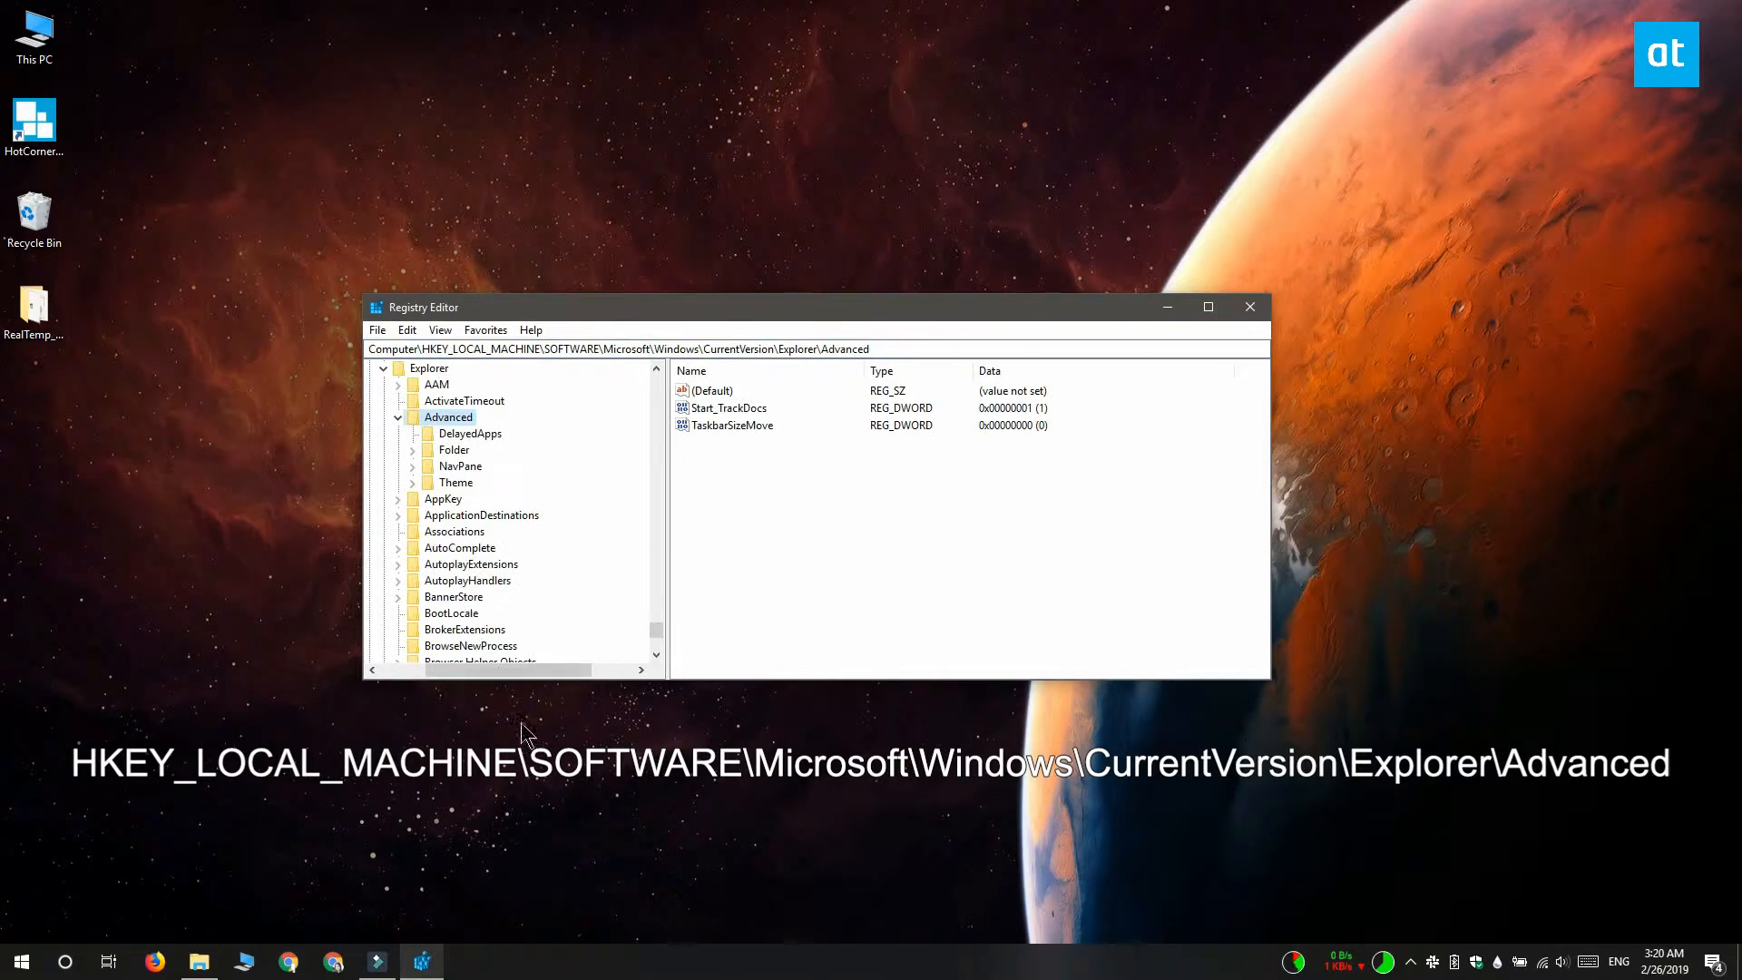
mouse_move(561, 795)
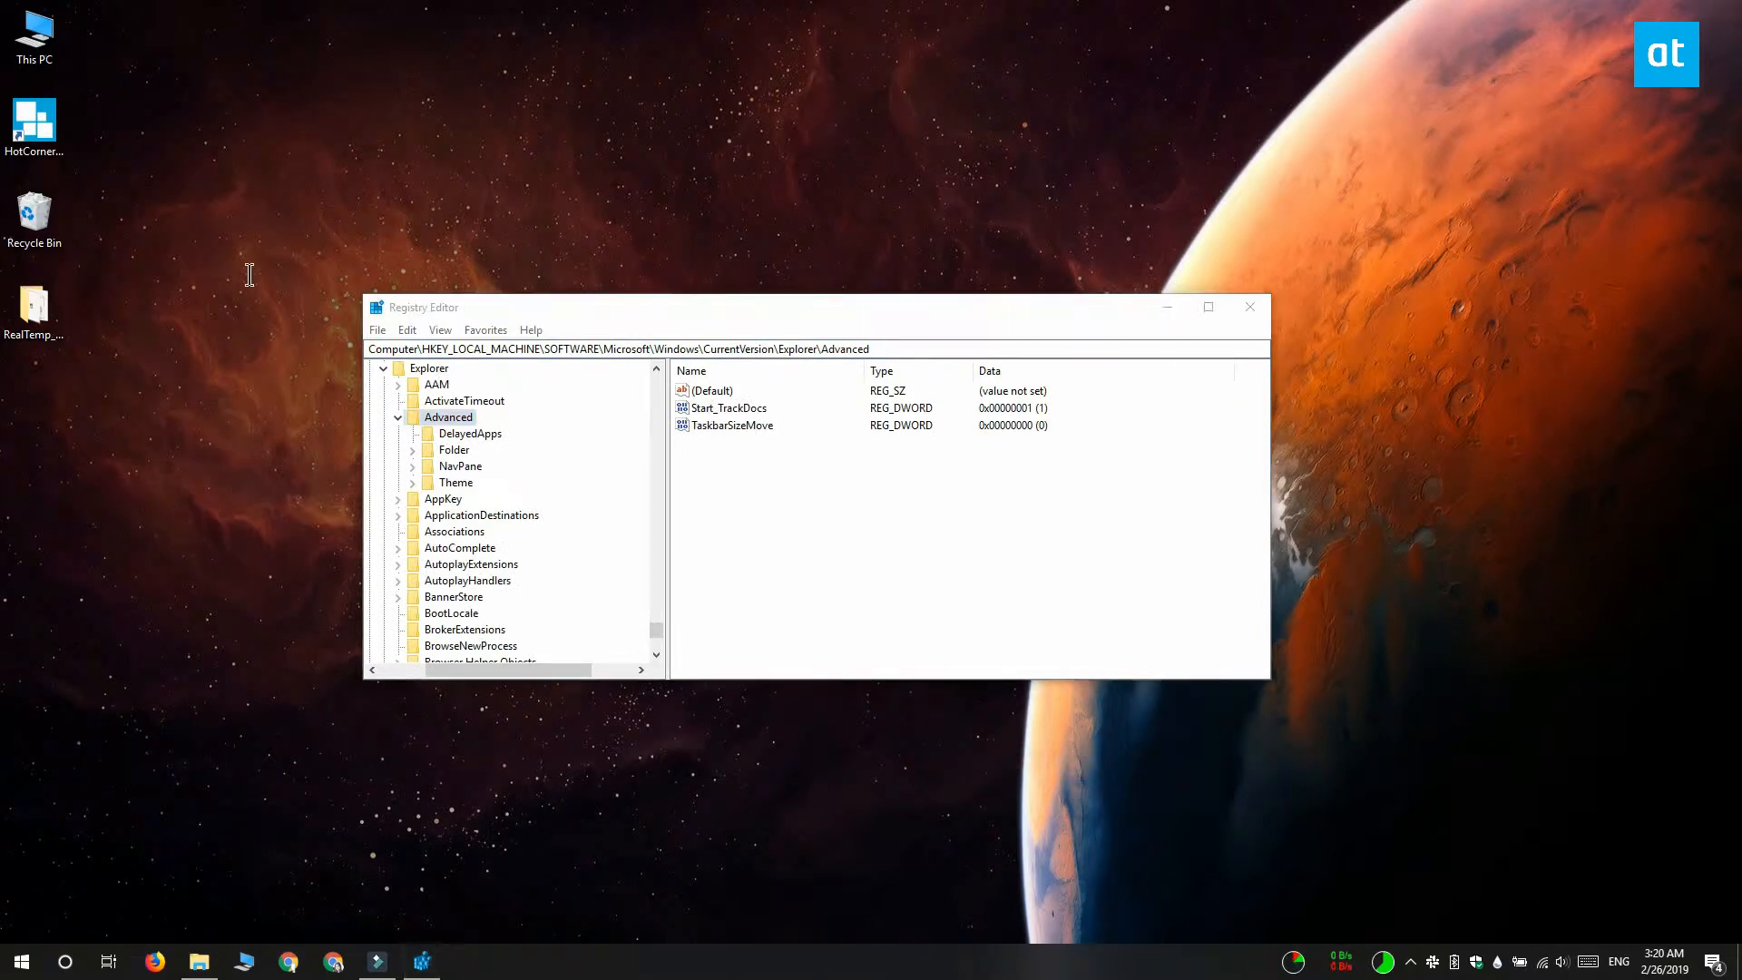
click(731, 424)
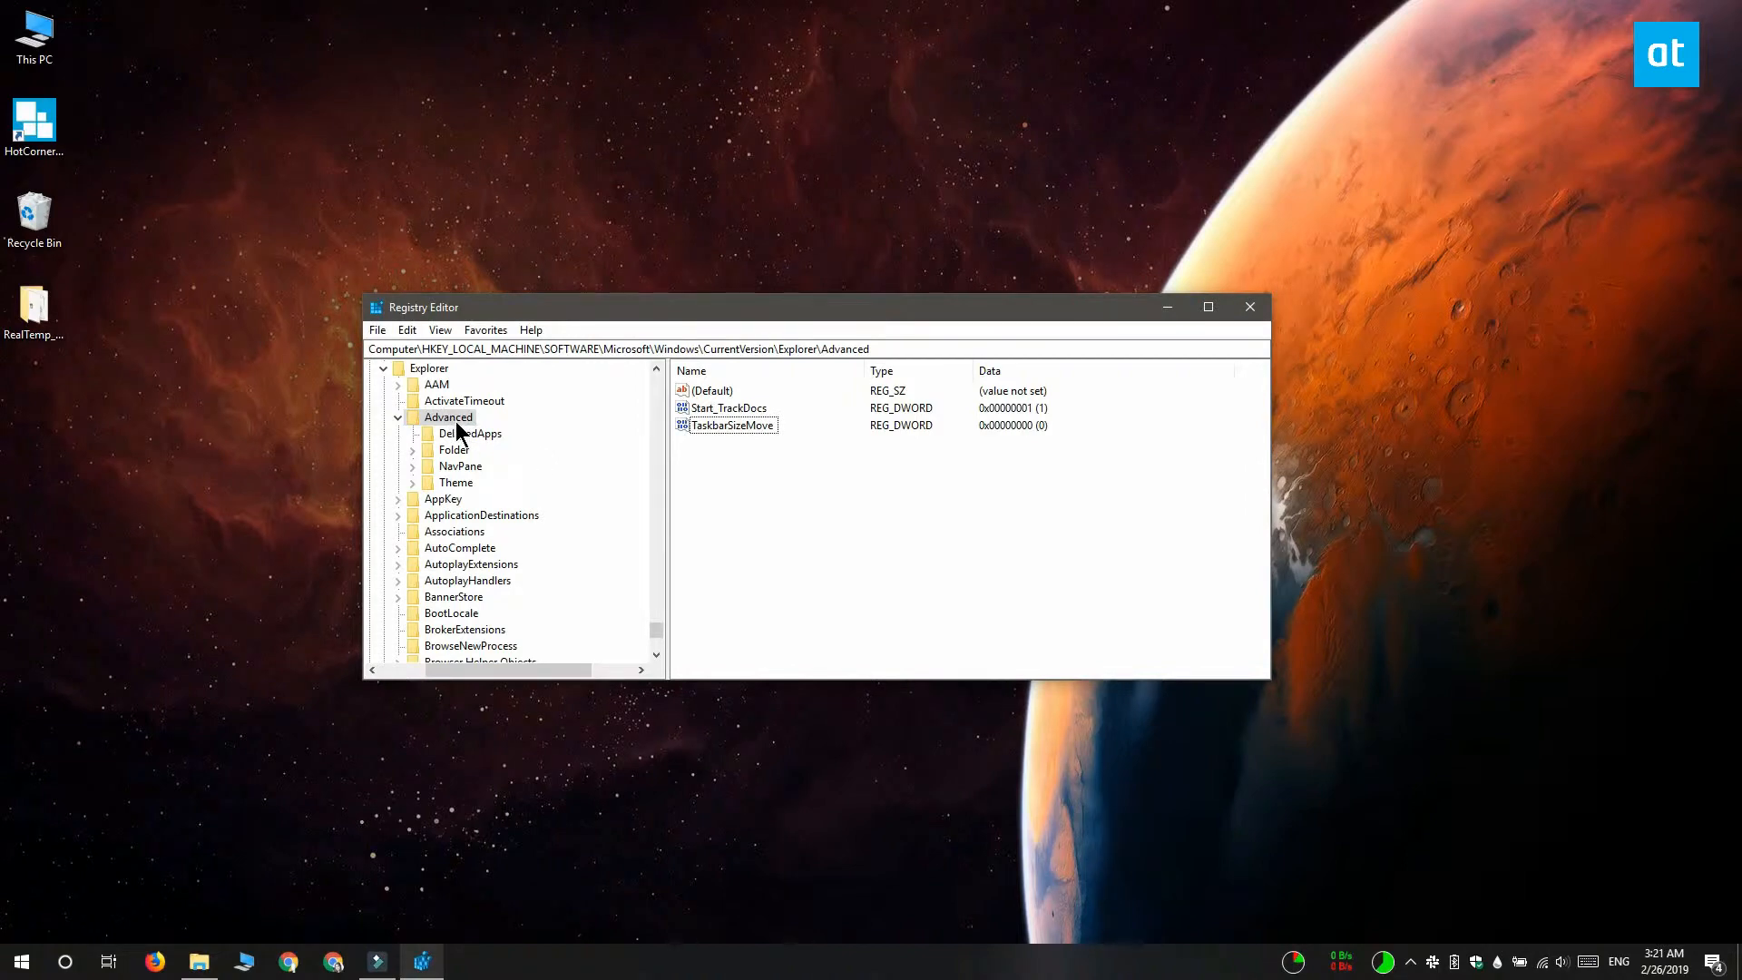
- Add a DWORD (32-bit) value under Advanced named JumpListItems_Maximum
right_click(448, 418)
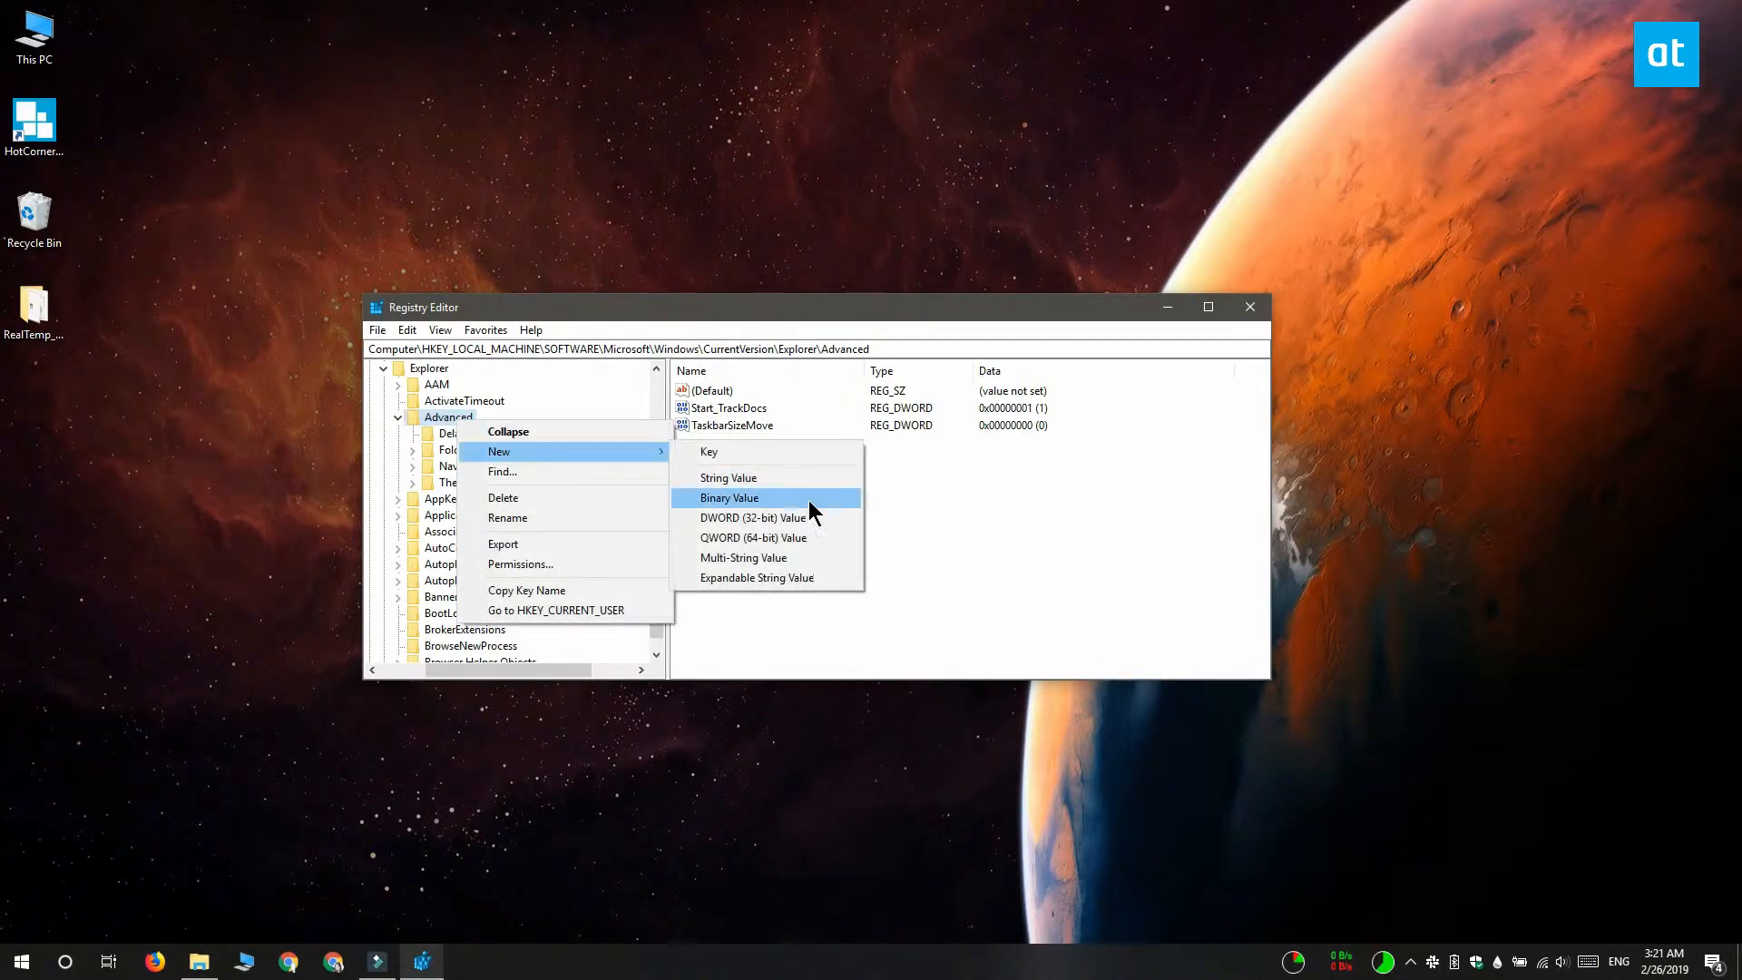
click(730, 498)
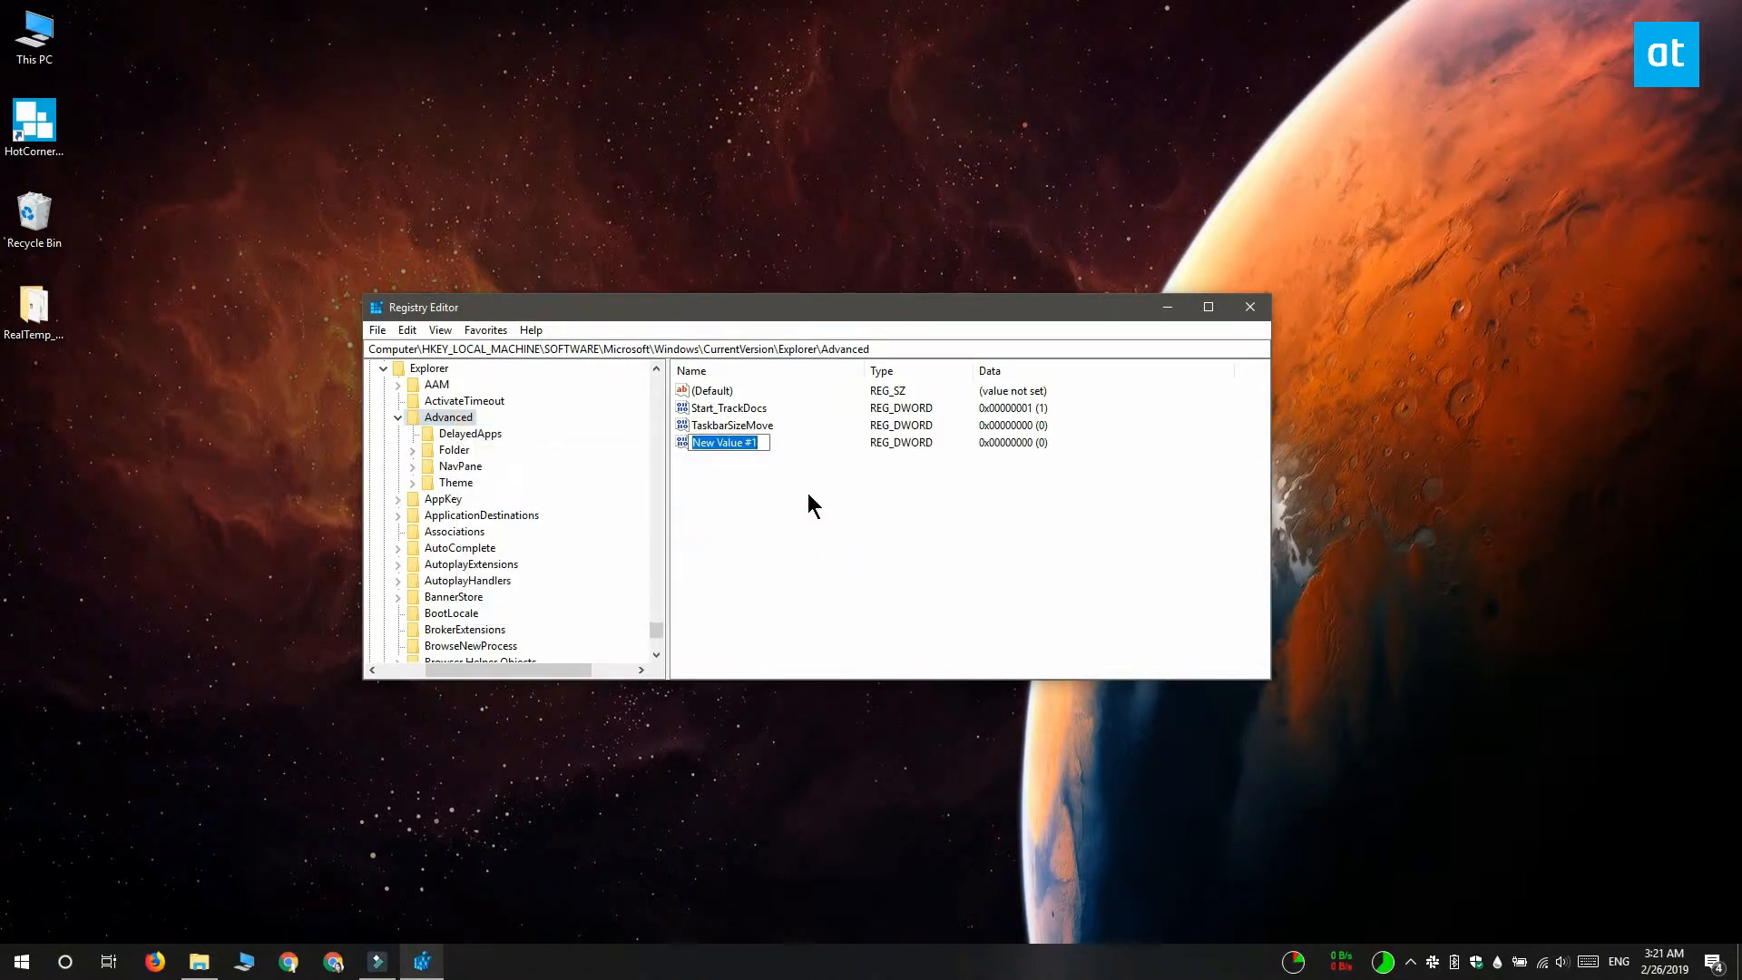
text(Jum)
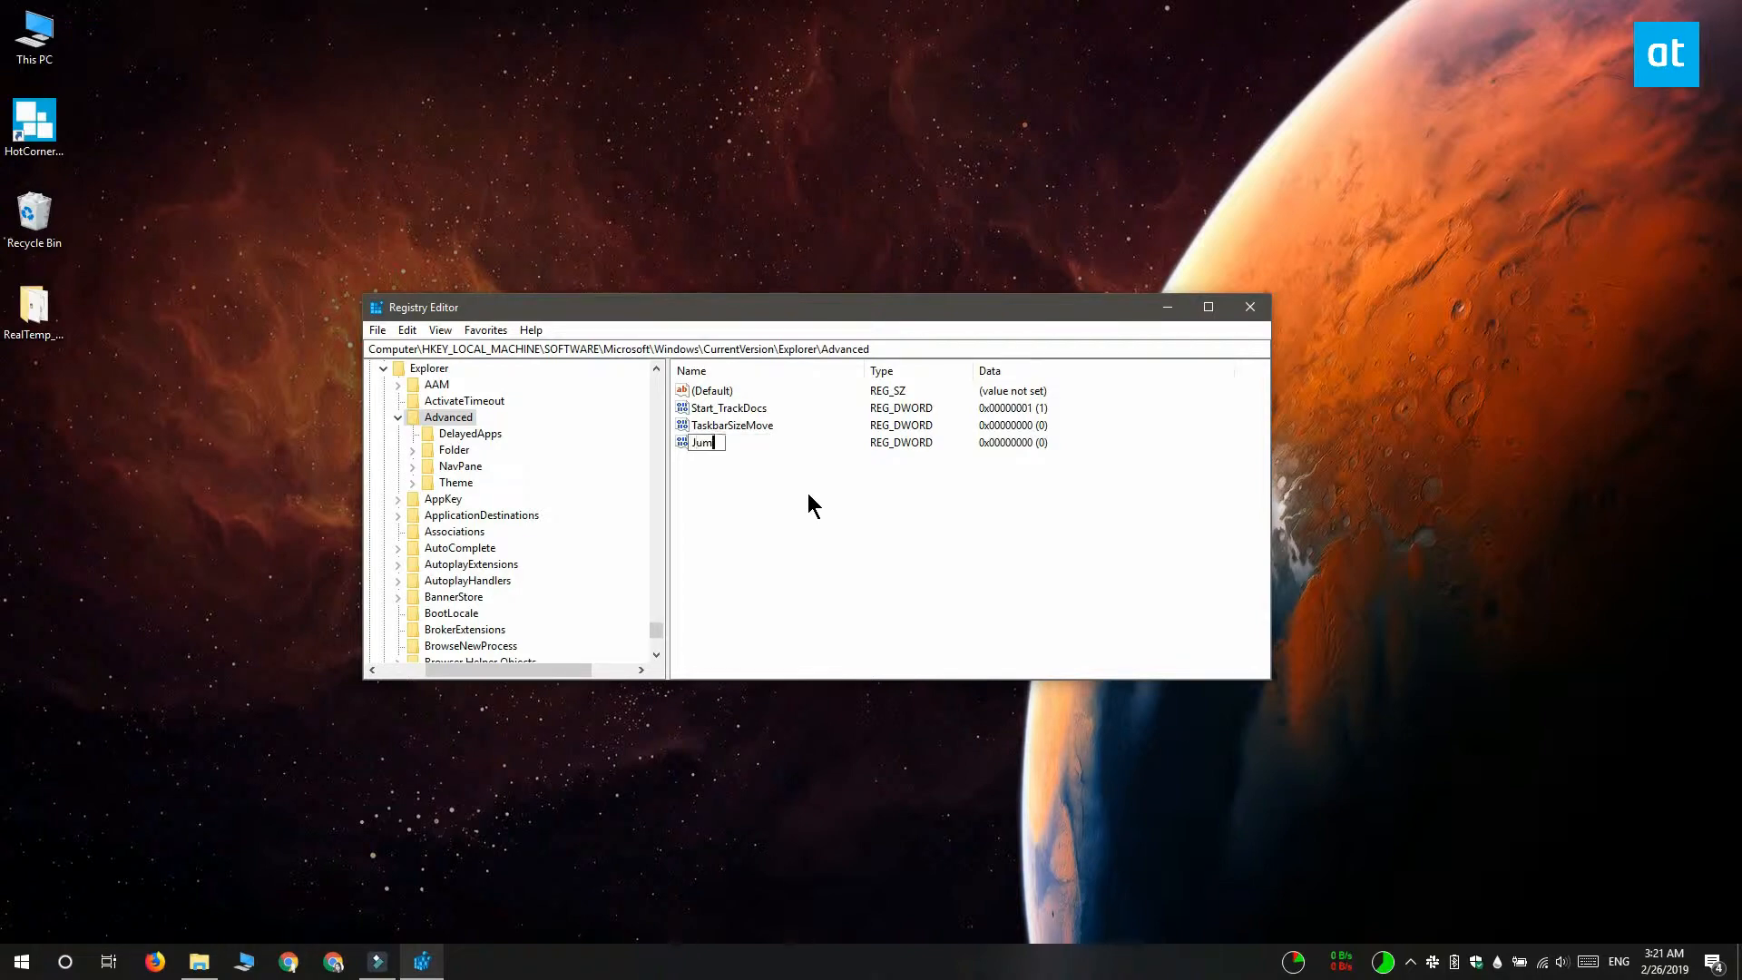
text(pListItem)
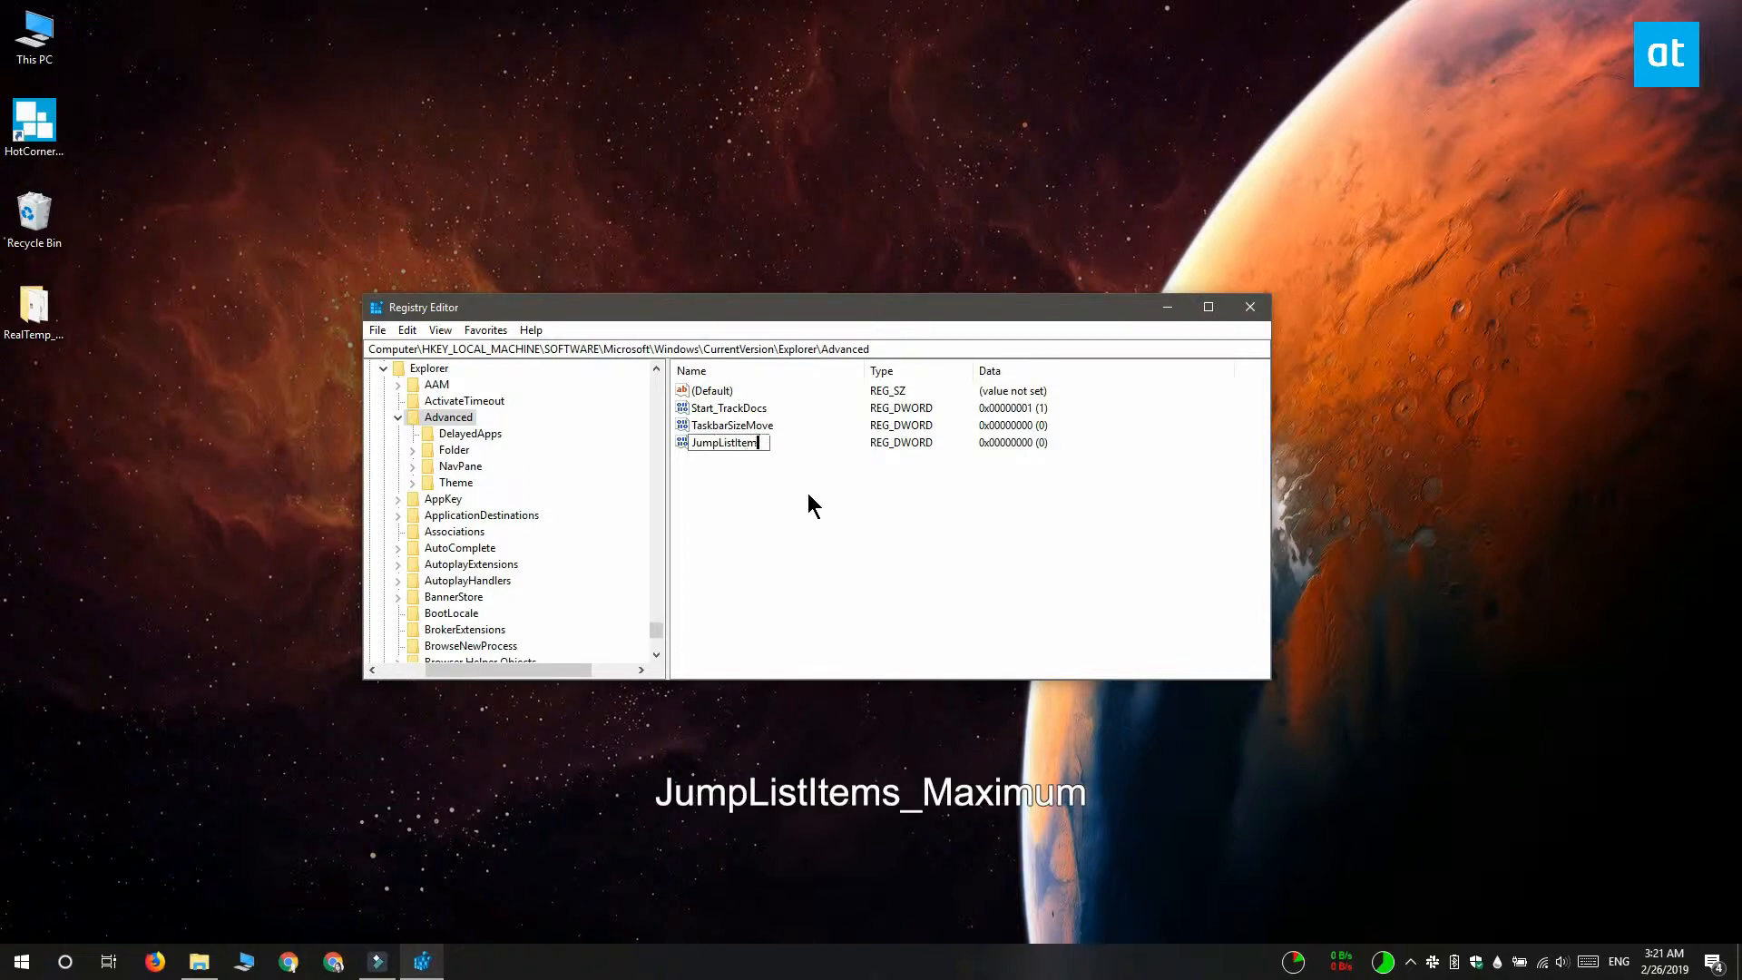
text(_Ma)
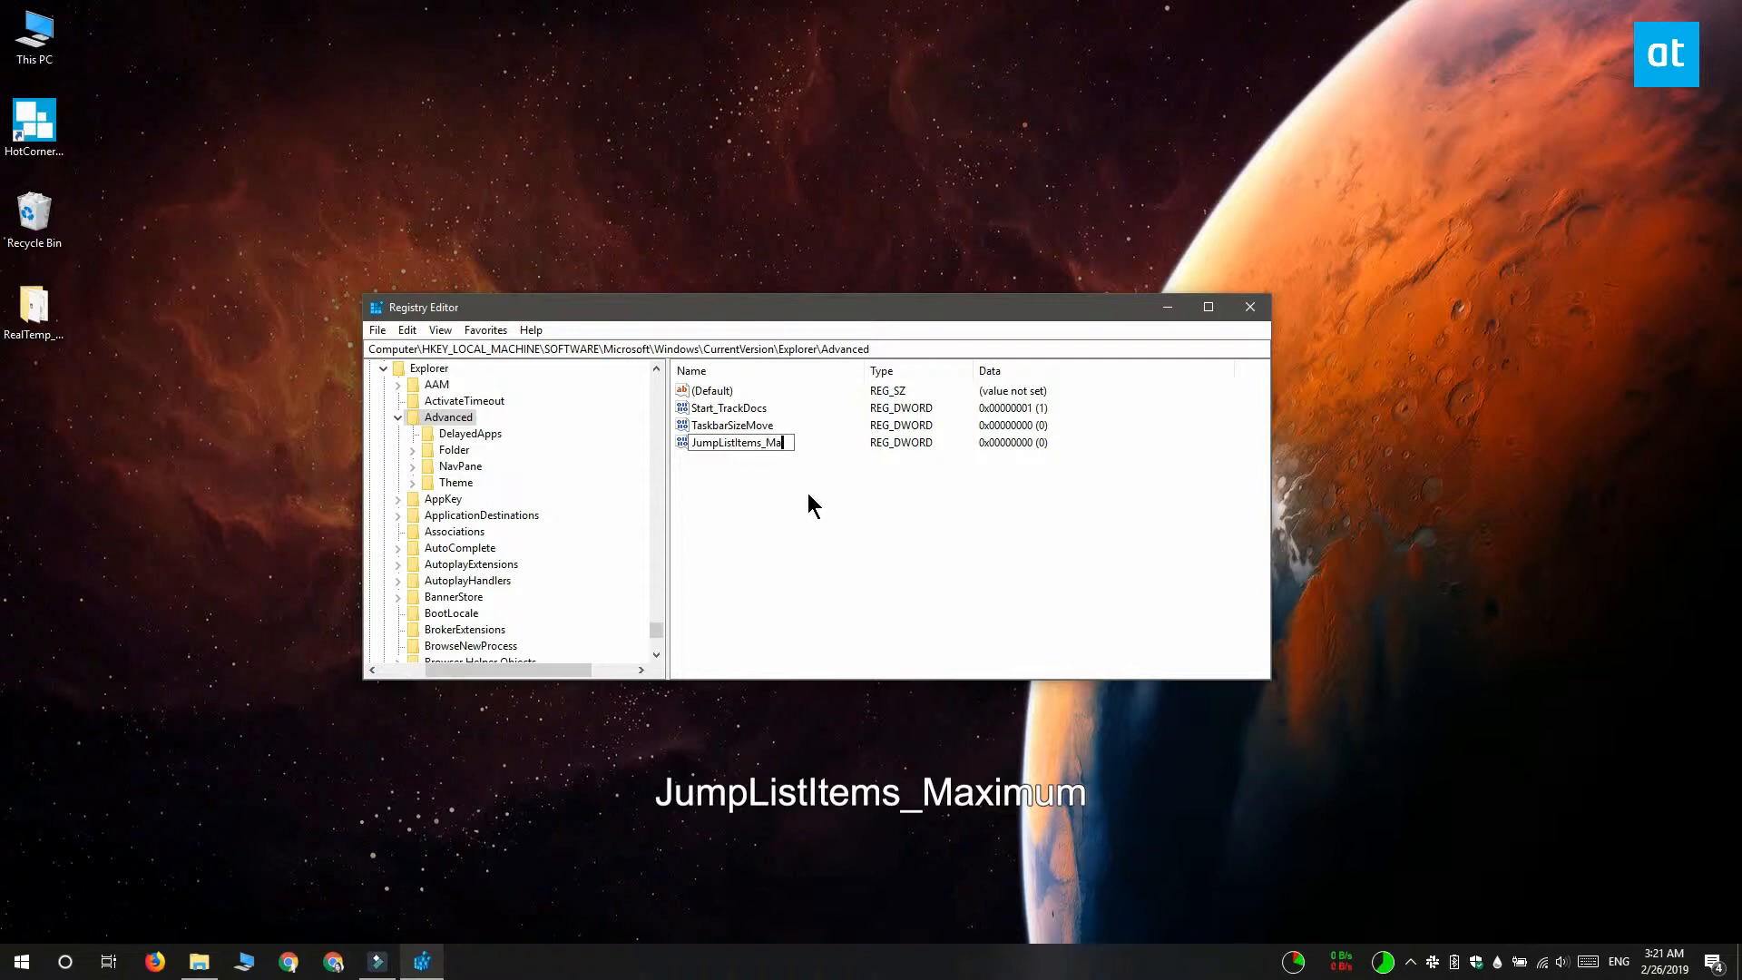
double_click(746, 443)
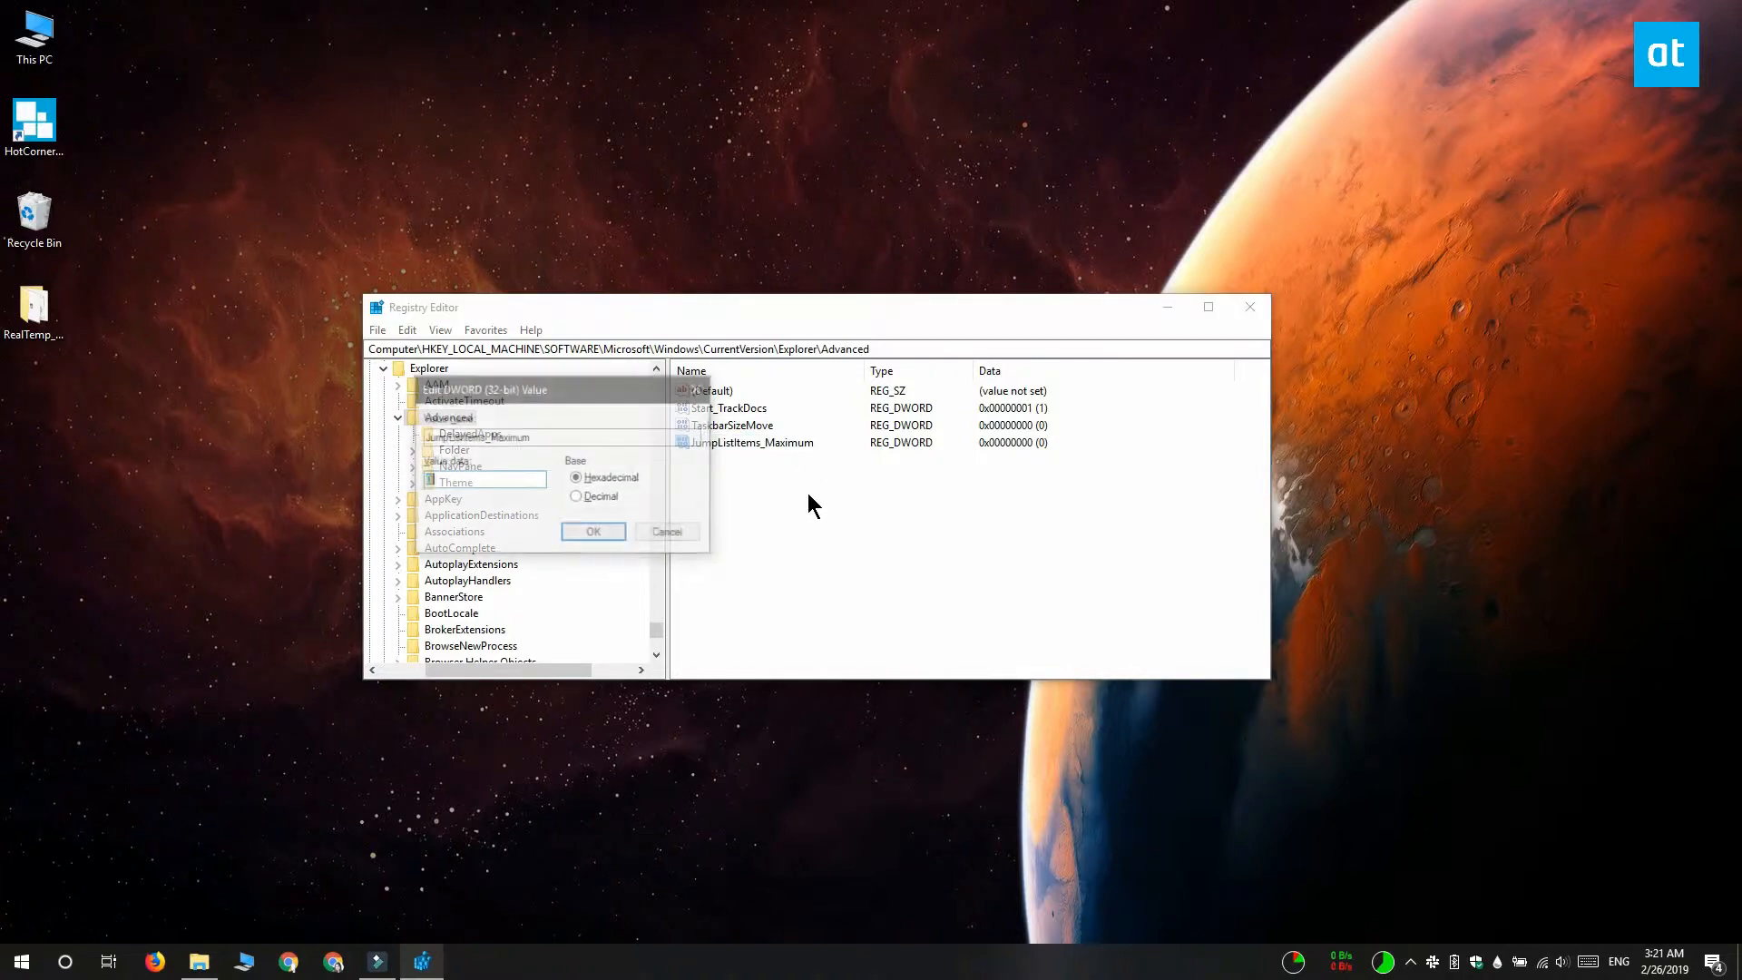
text(15)
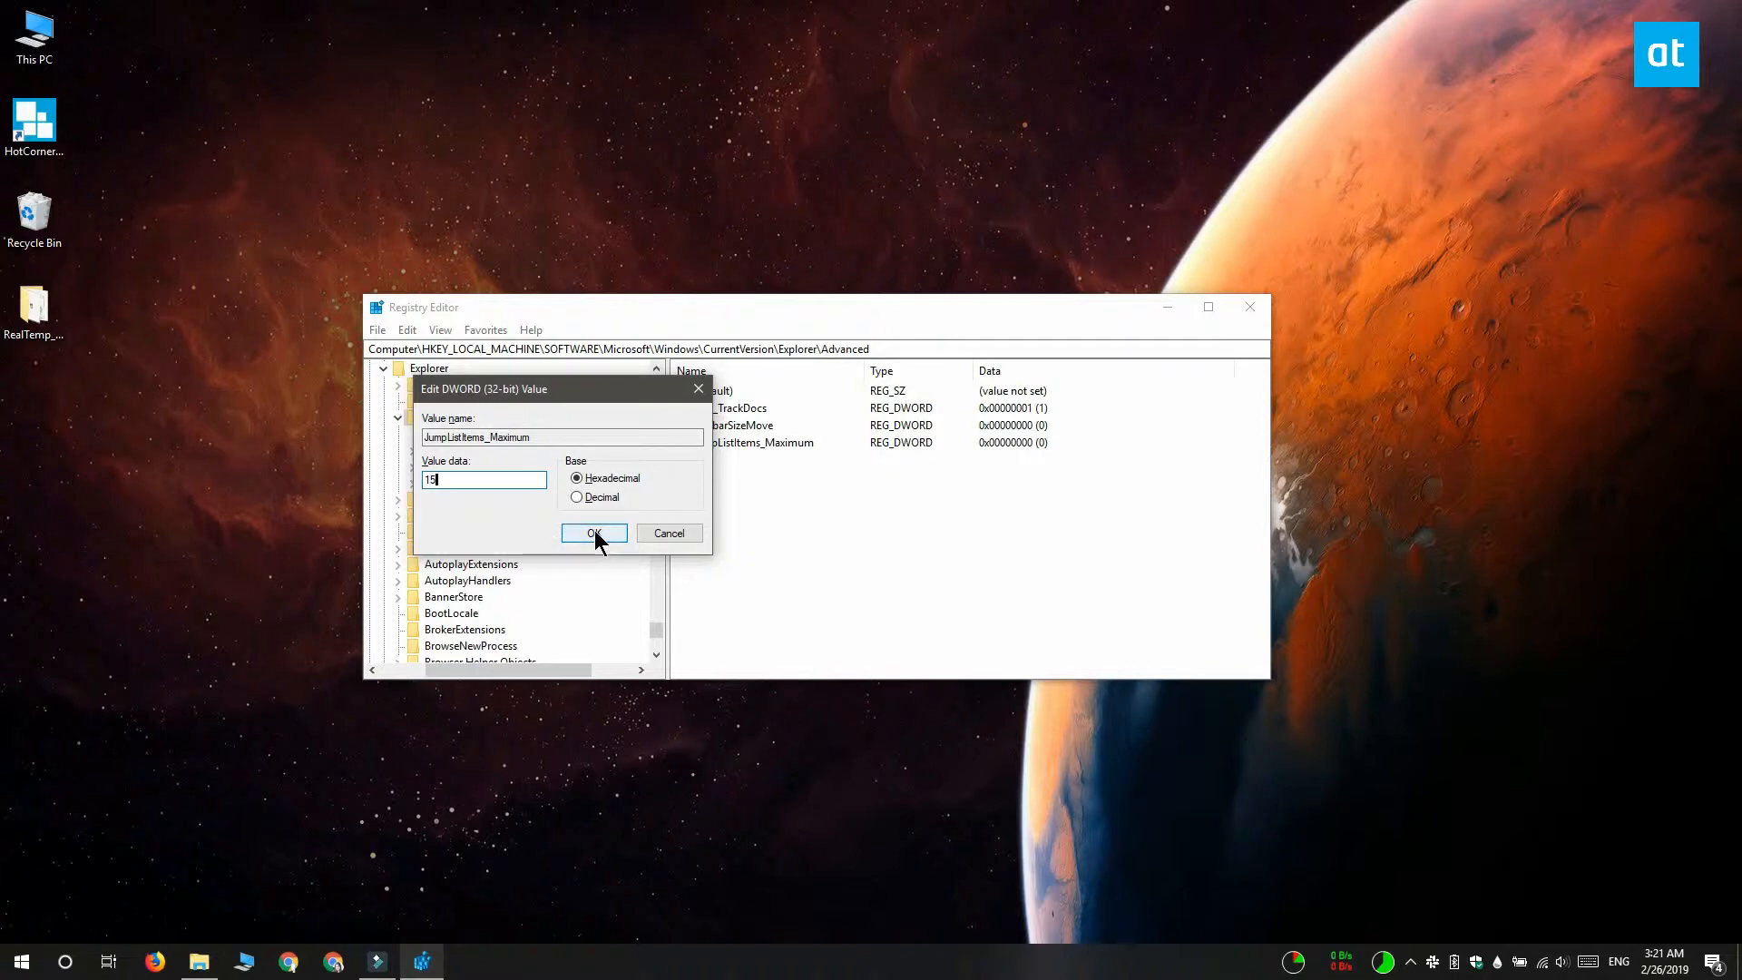
click(594, 533)
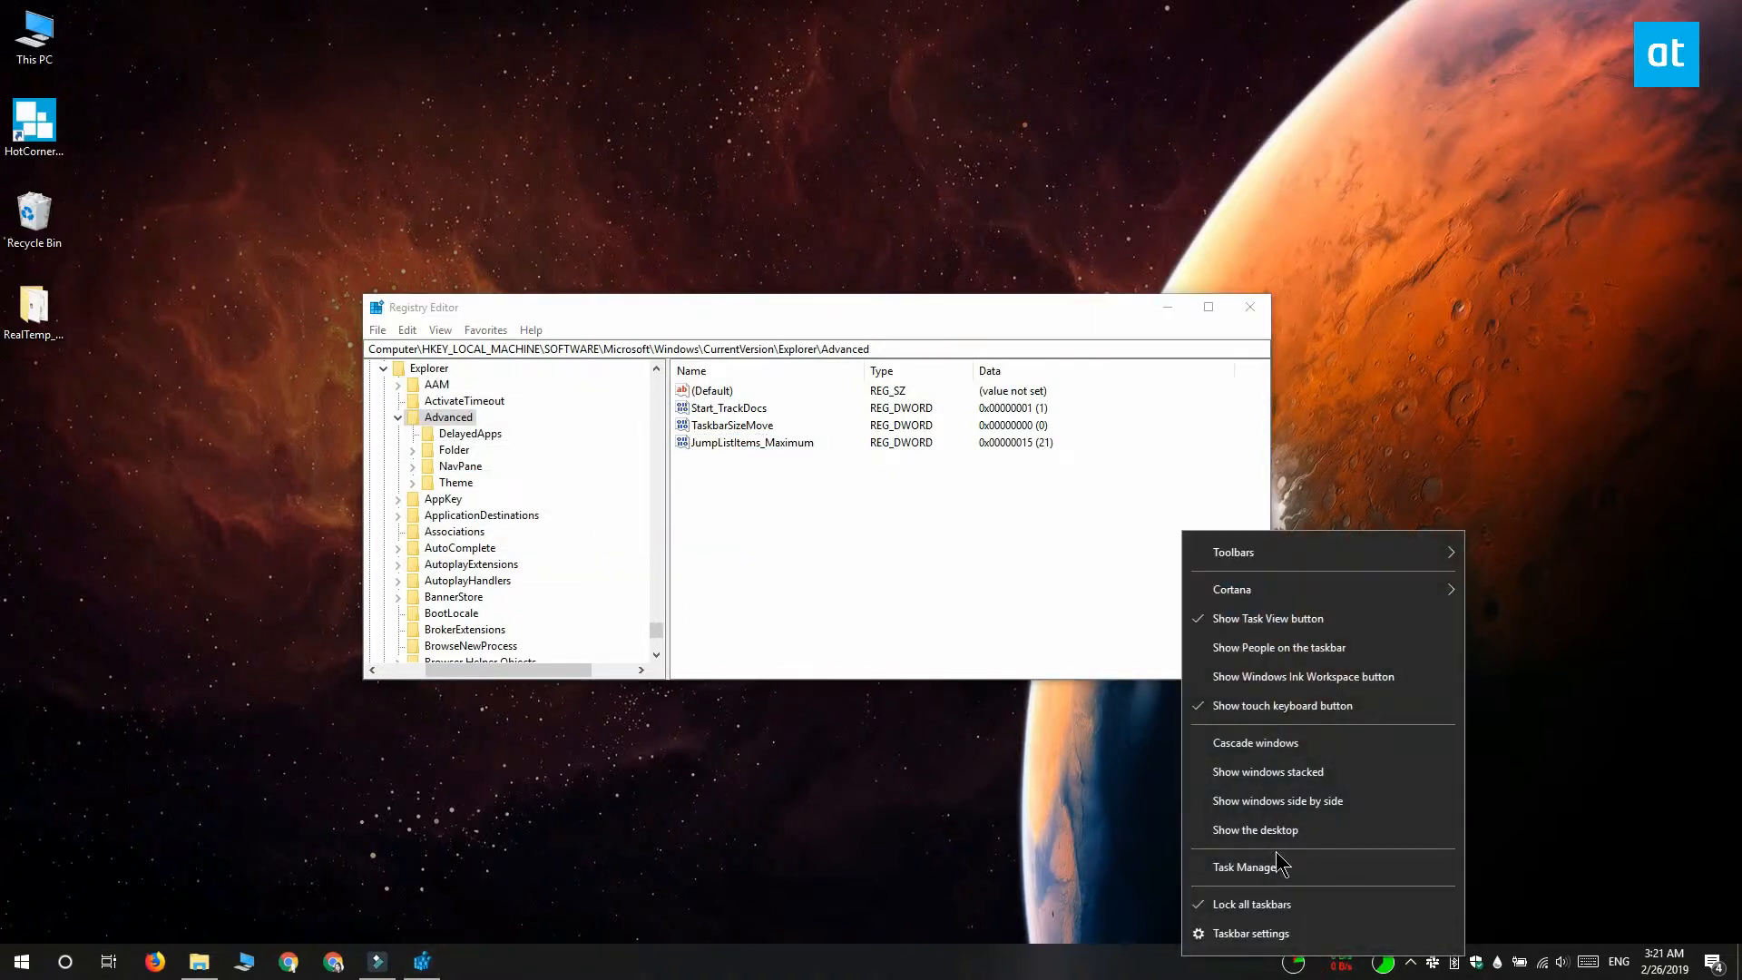
- Restart Windows Explorer from Task Manager and close Task Manager
click(1251, 867)
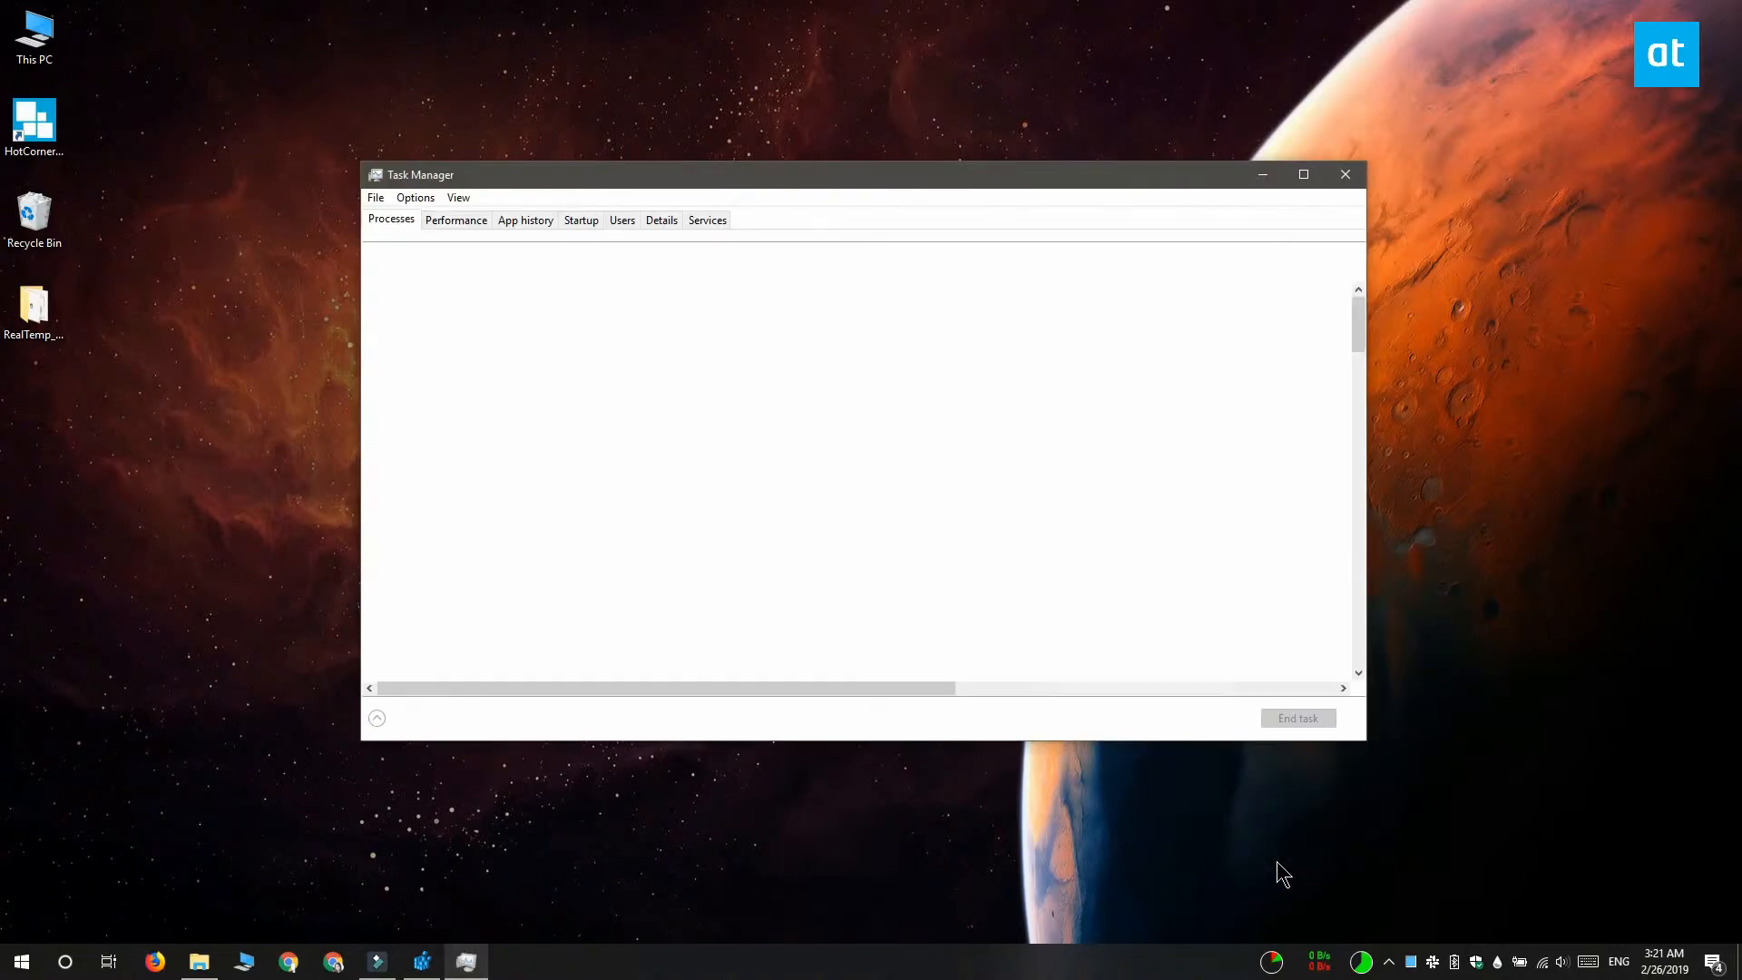
click(416, 718)
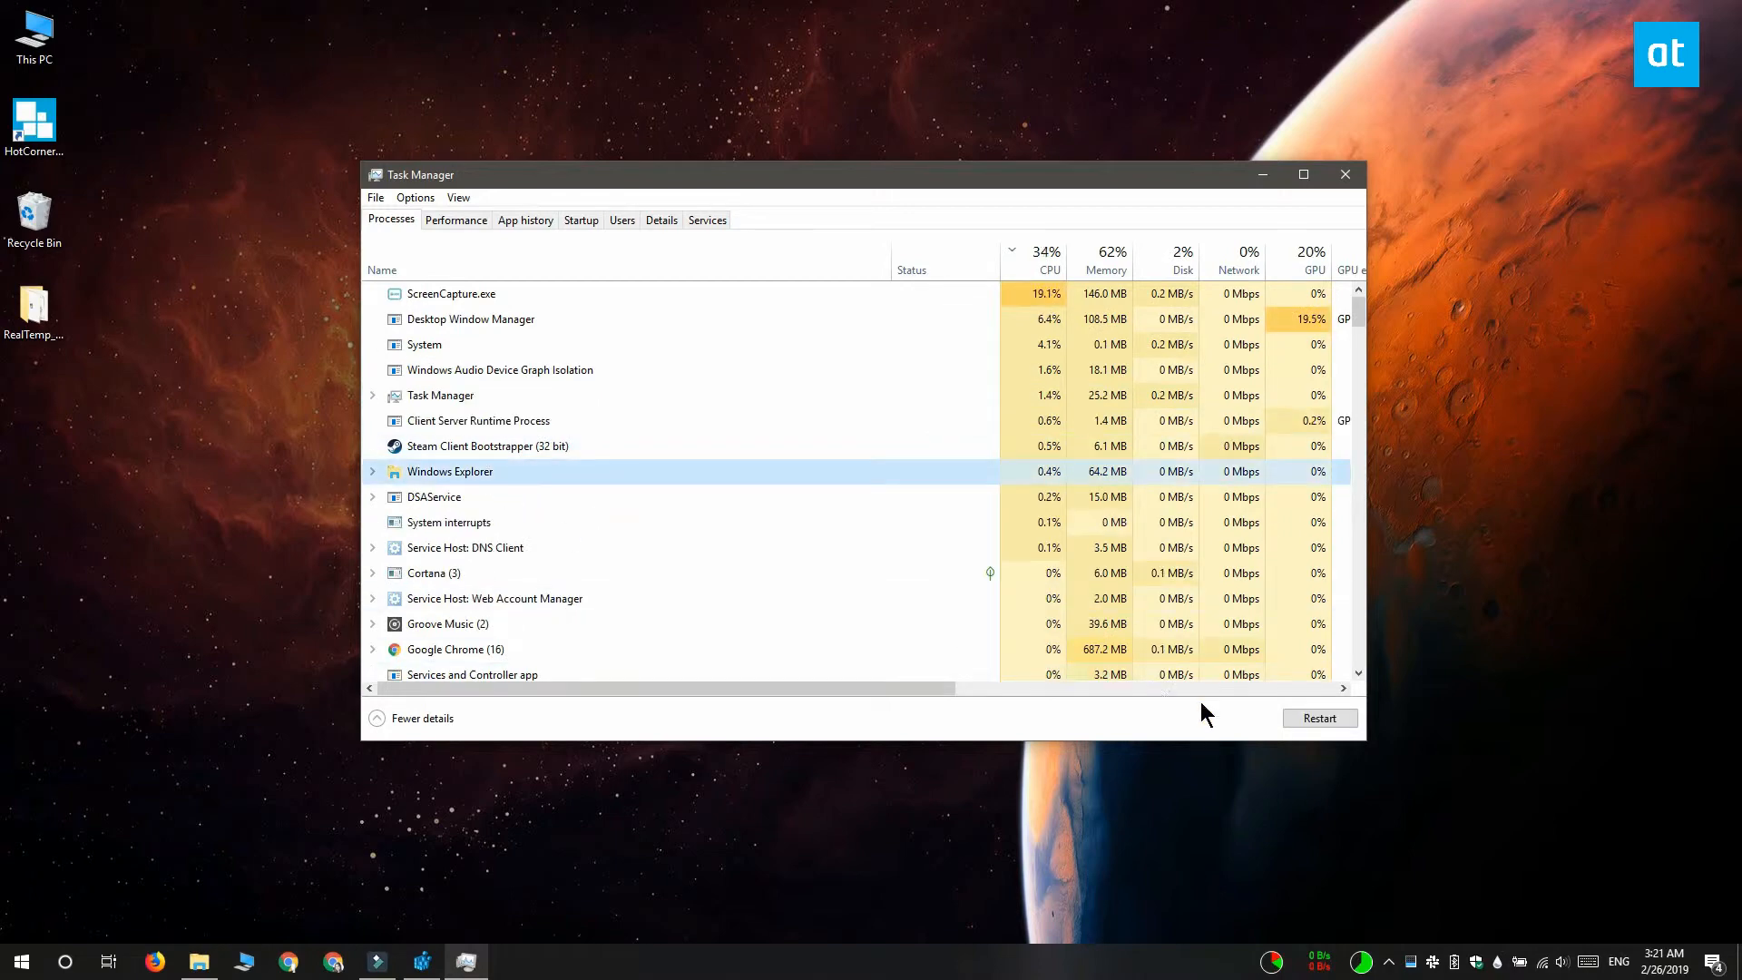
click(1319, 719)
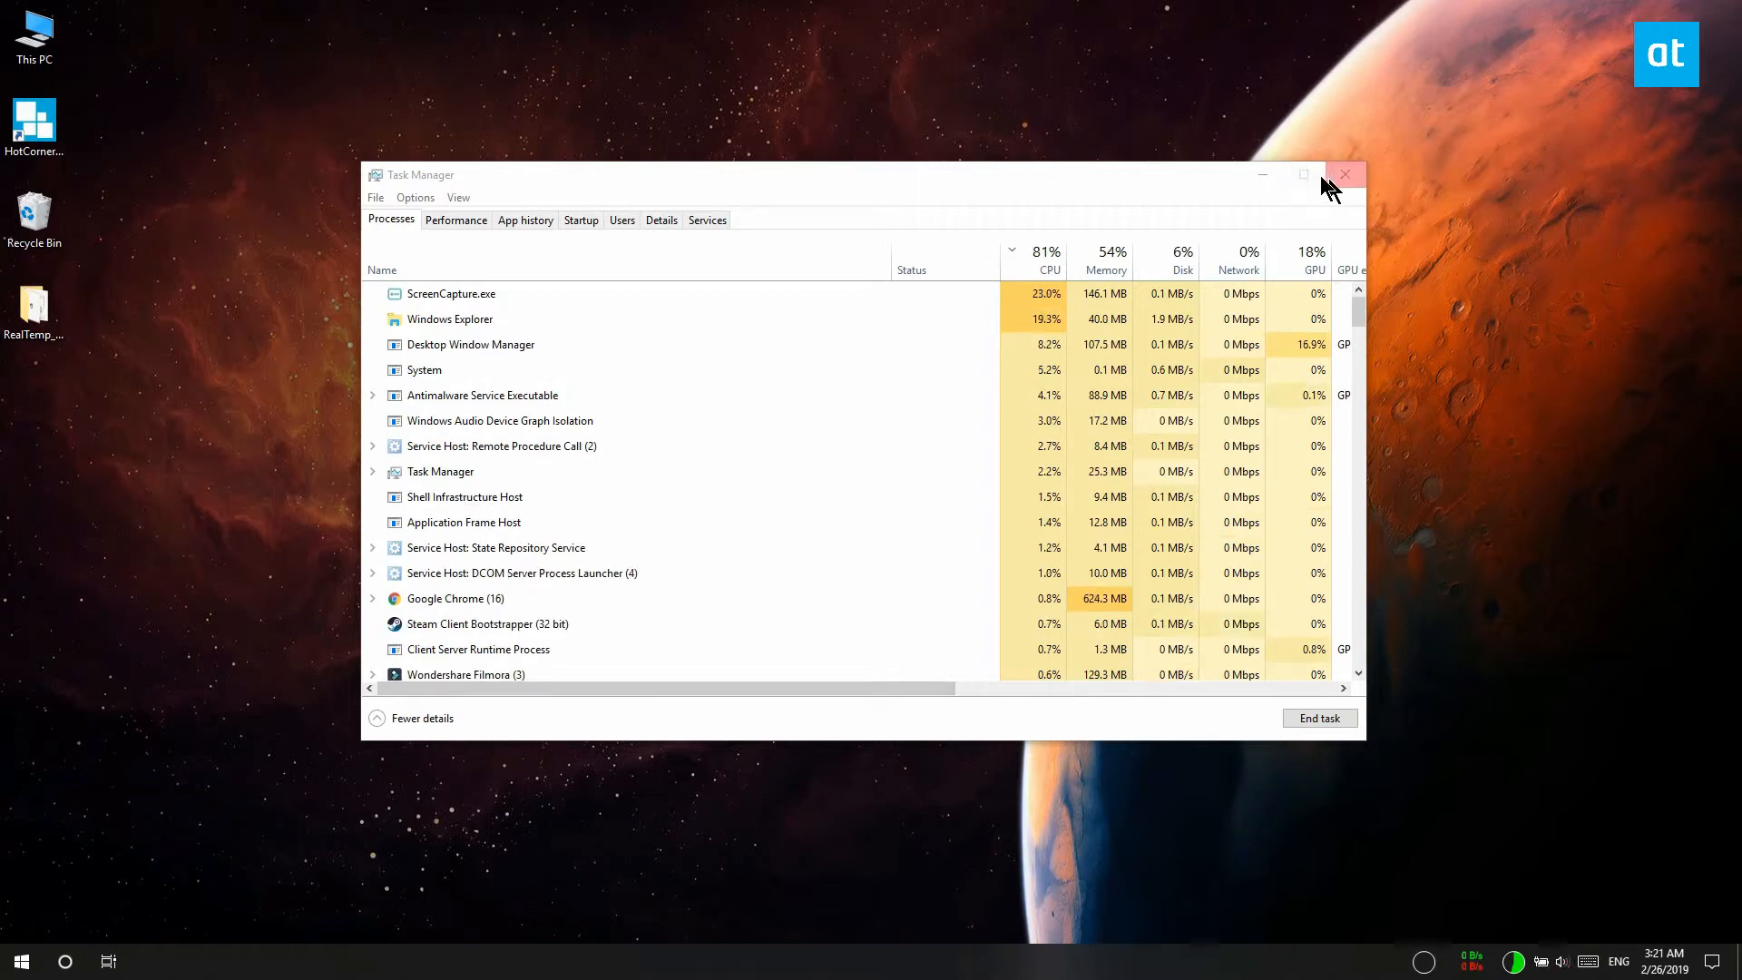
click(1343, 174)
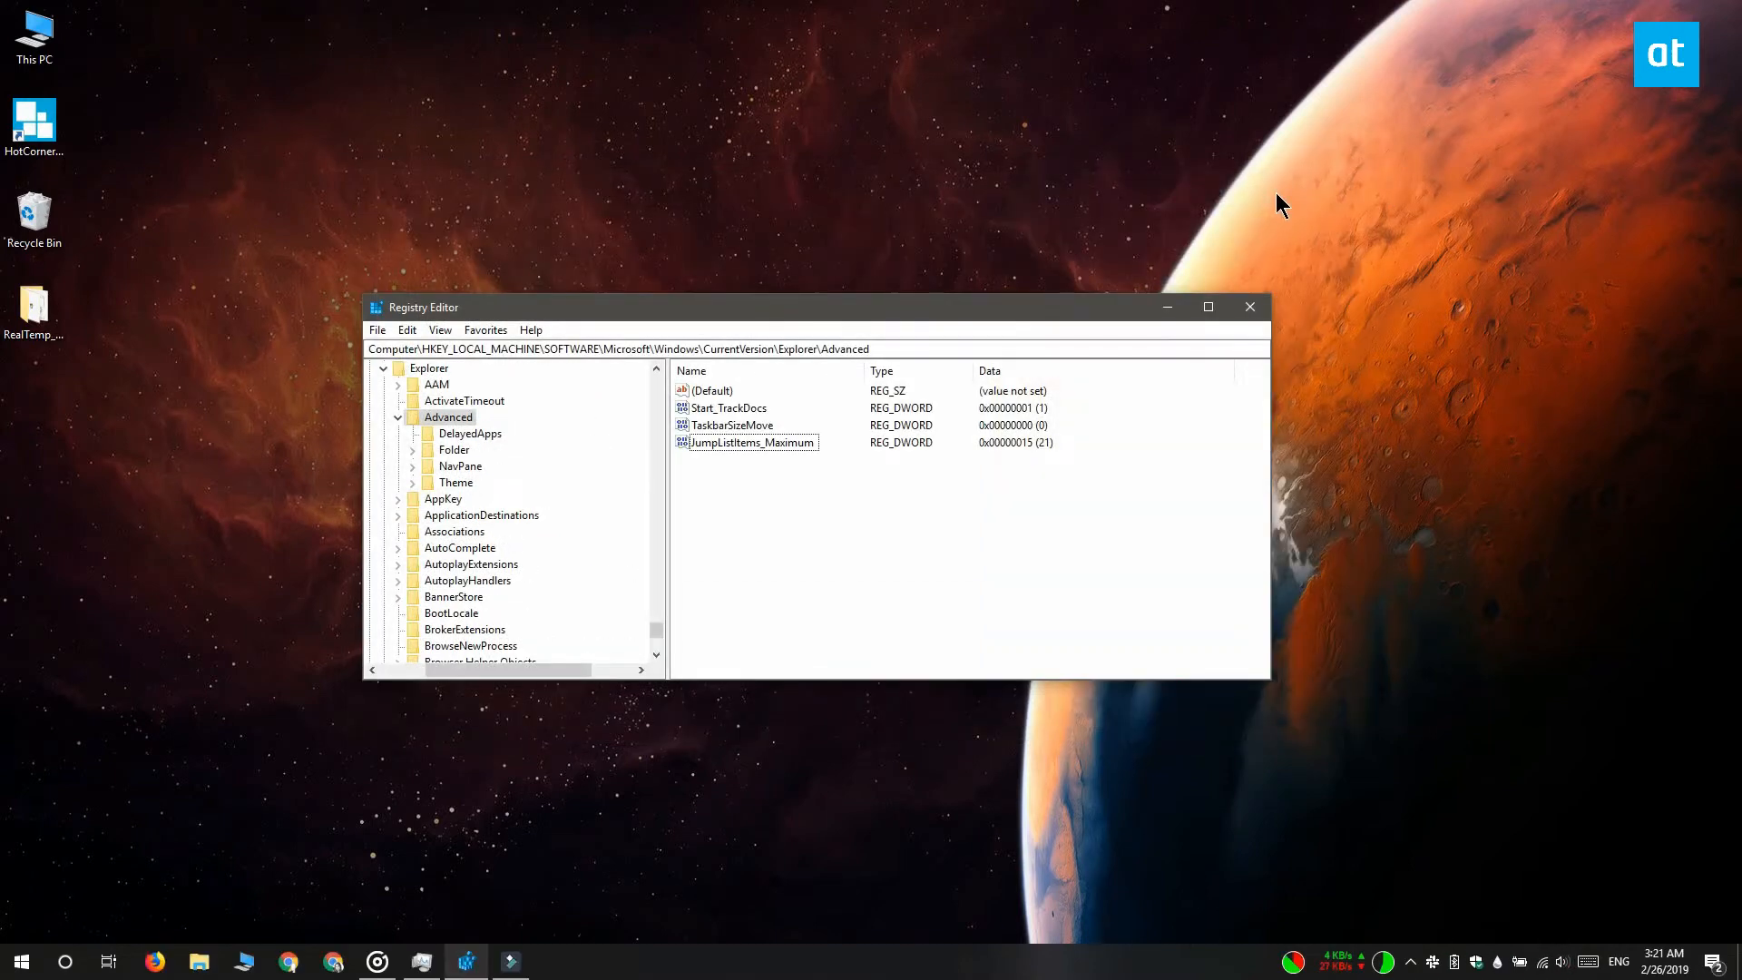
- Close Registry Editor and view File Explorer's now-longer jump list
click(1248, 307)
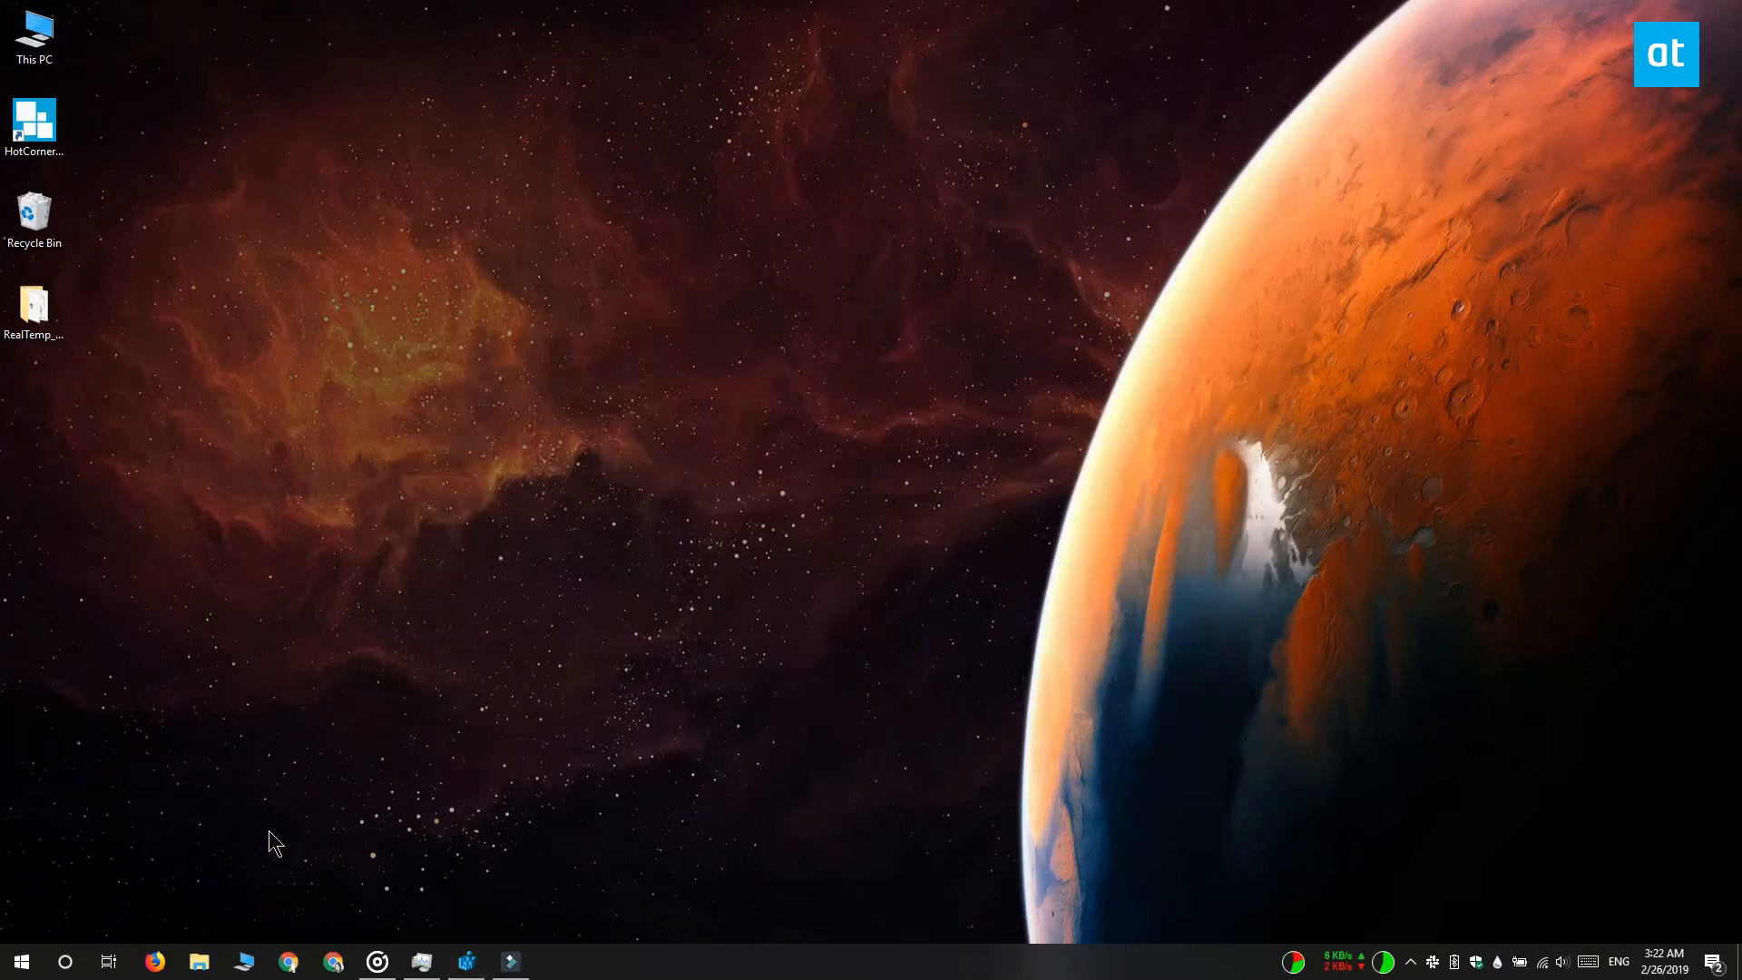
right_click(200, 962)
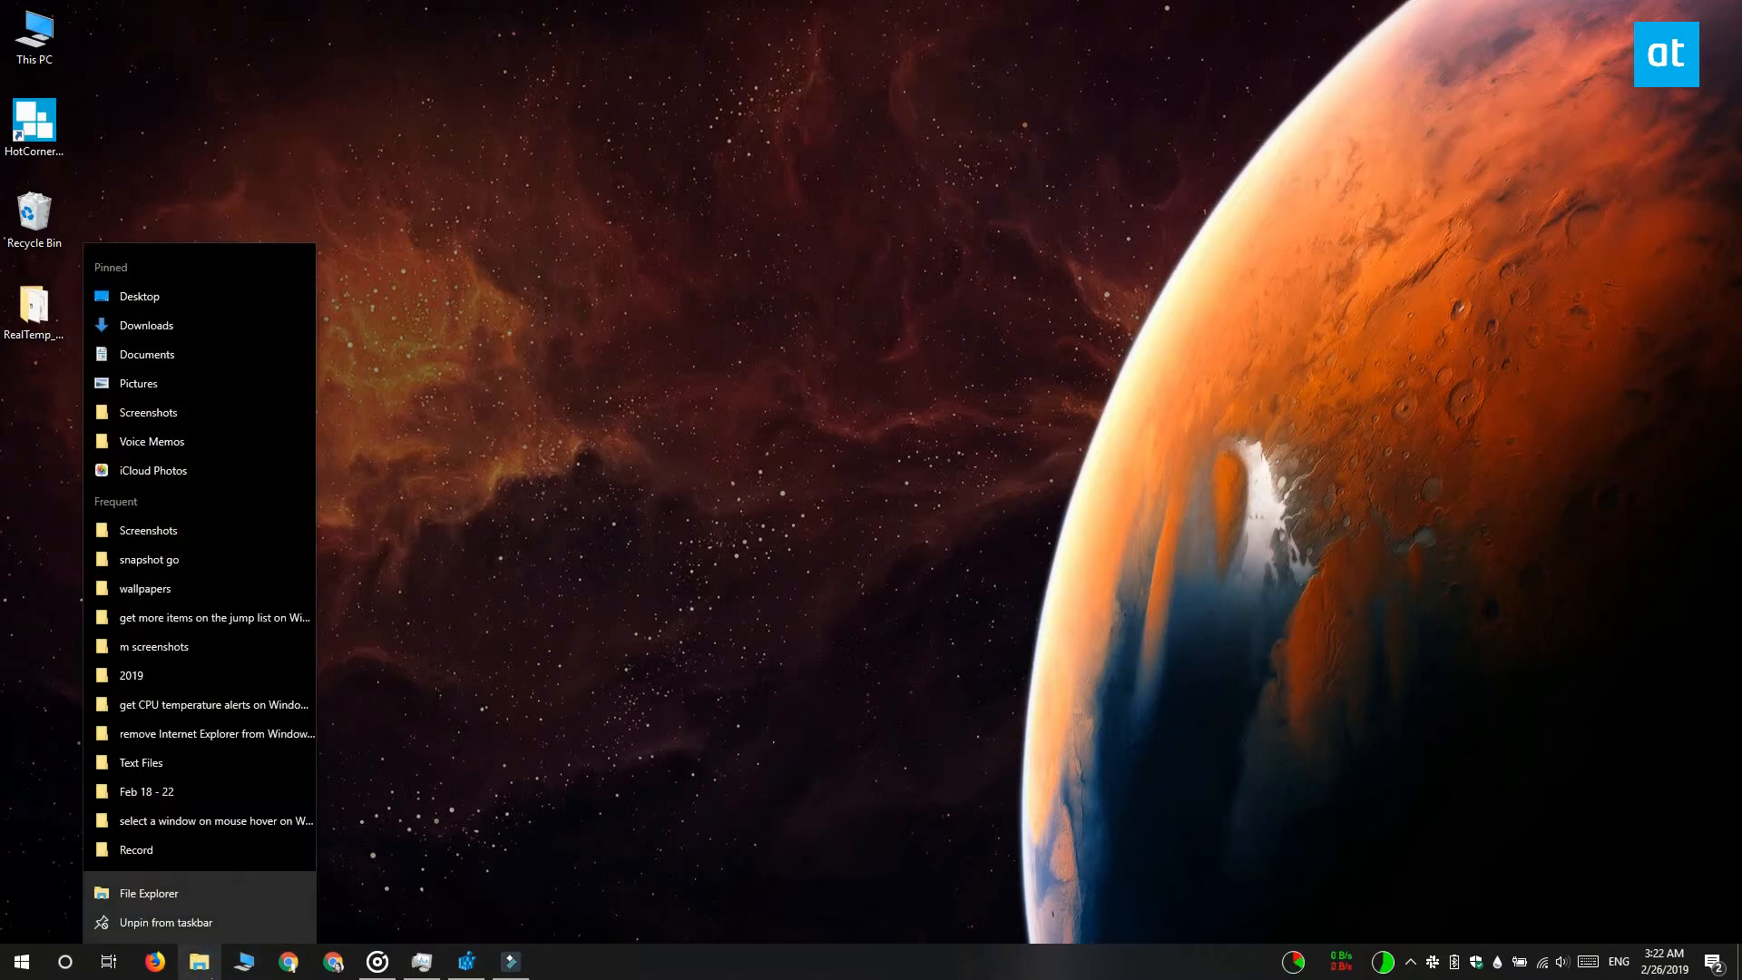
mouse_move(199, 820)
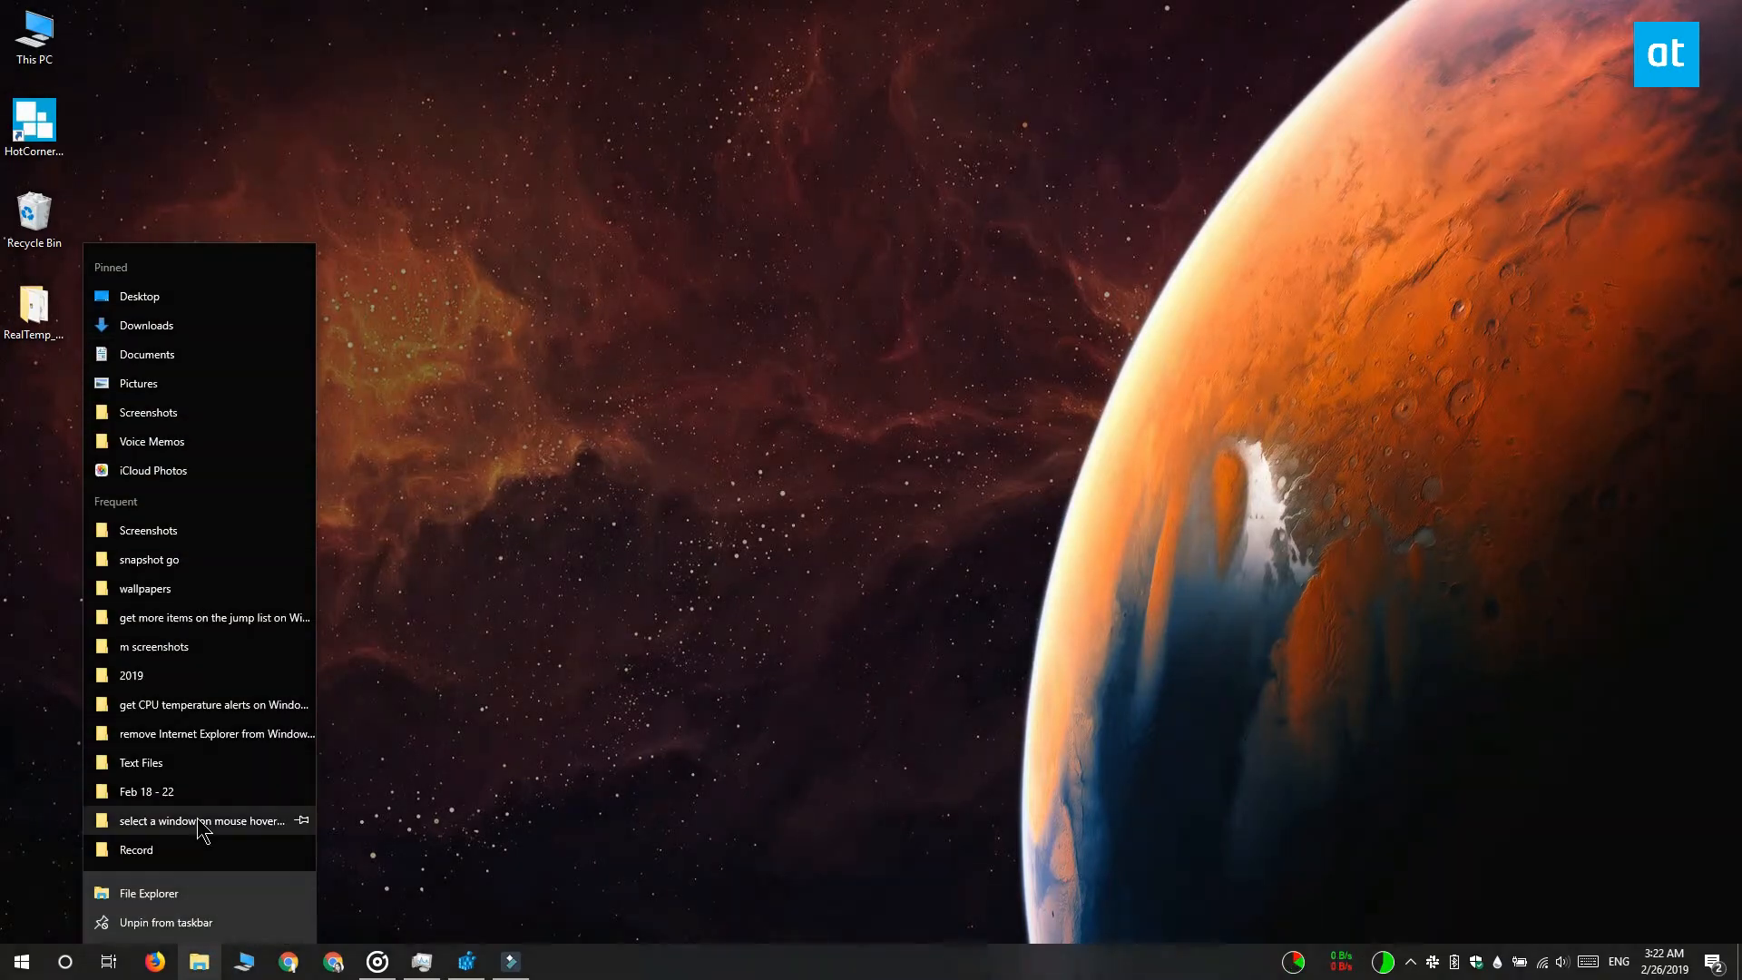